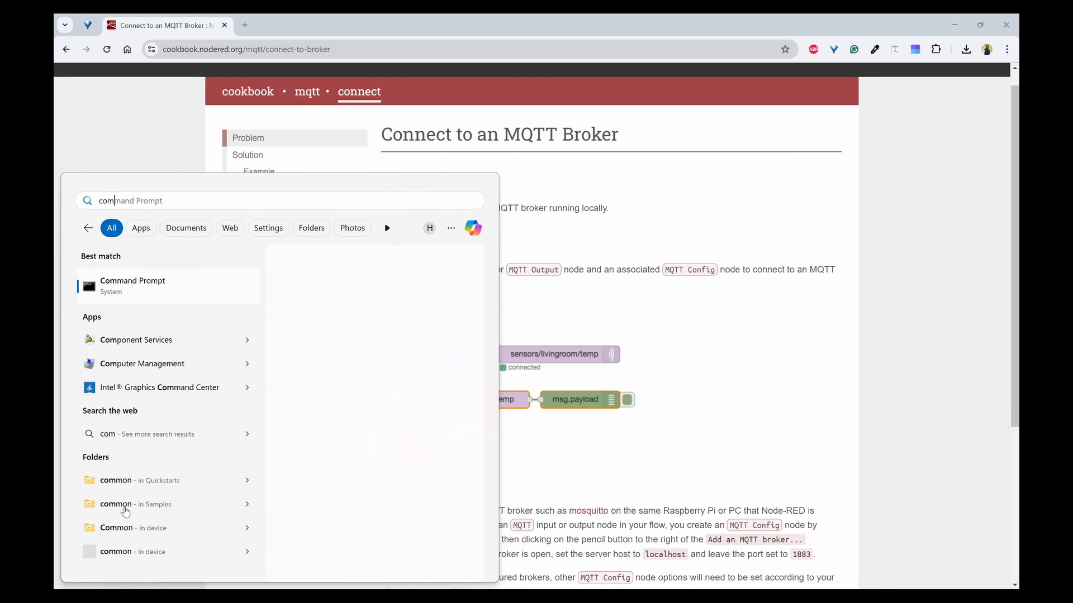
# - Open a Command Prompt window from Start to run node-red
pyautogui.click(132, 285)
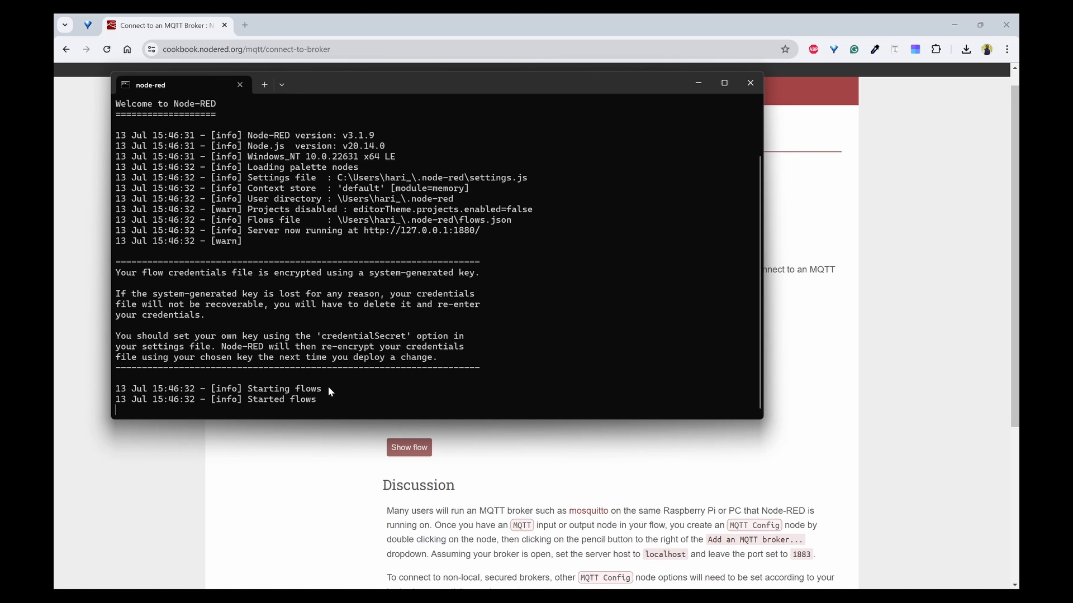
pyautogui.moveTo(420, 230)
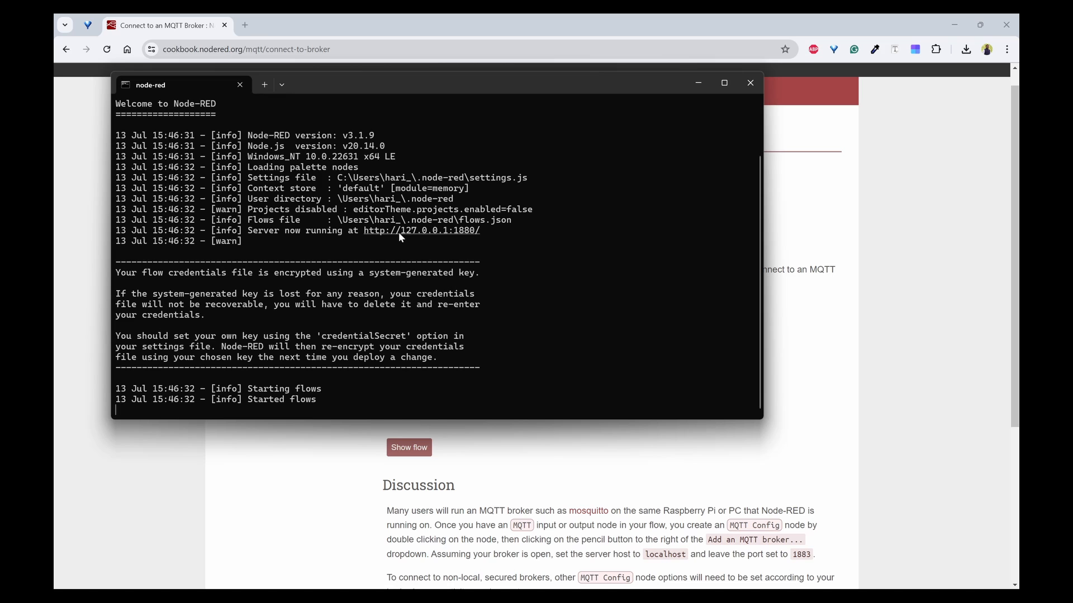
pyautogui.moveTo(390, 235)
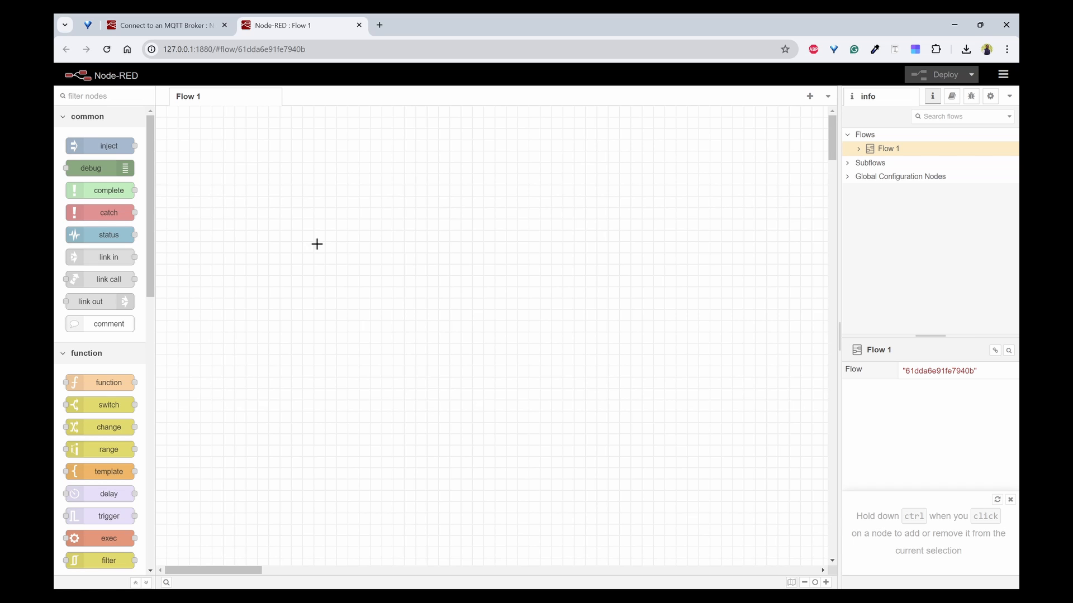
pyautogui.moveTo(514, 322)
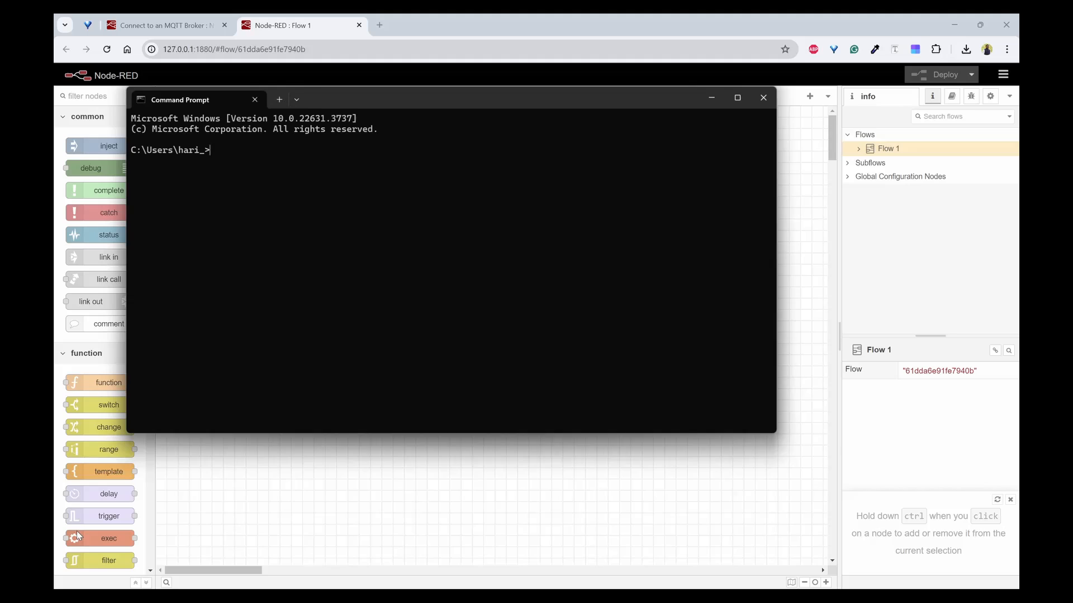
# - Change directory to "C:\Program Files\mosquitto" in Command Prompt
pyautogui.write('cd')
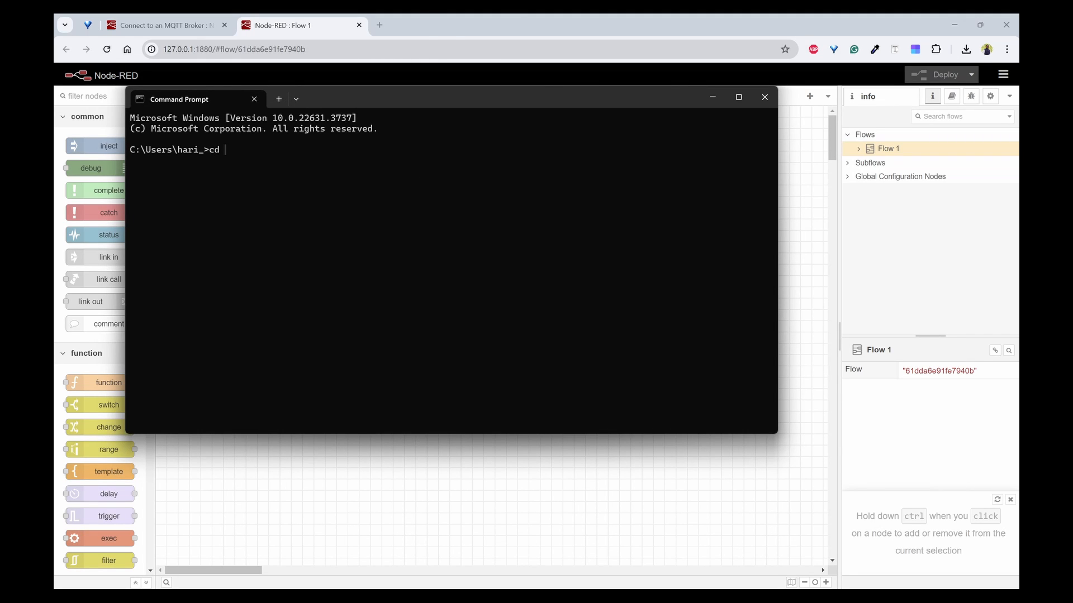
pyautogui.write('C:/')
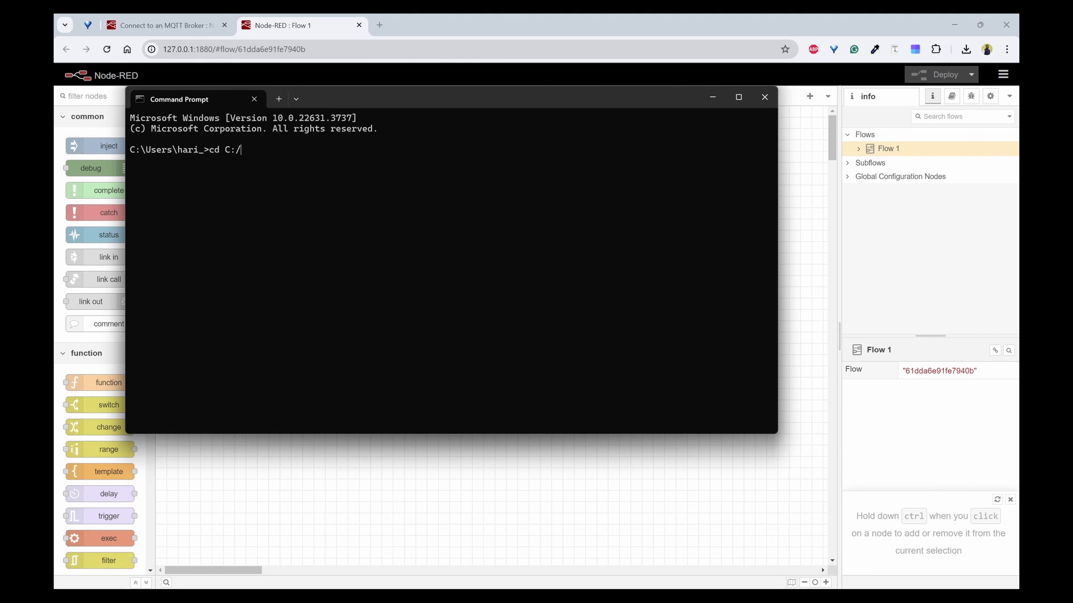
pyautogui.write('prog')
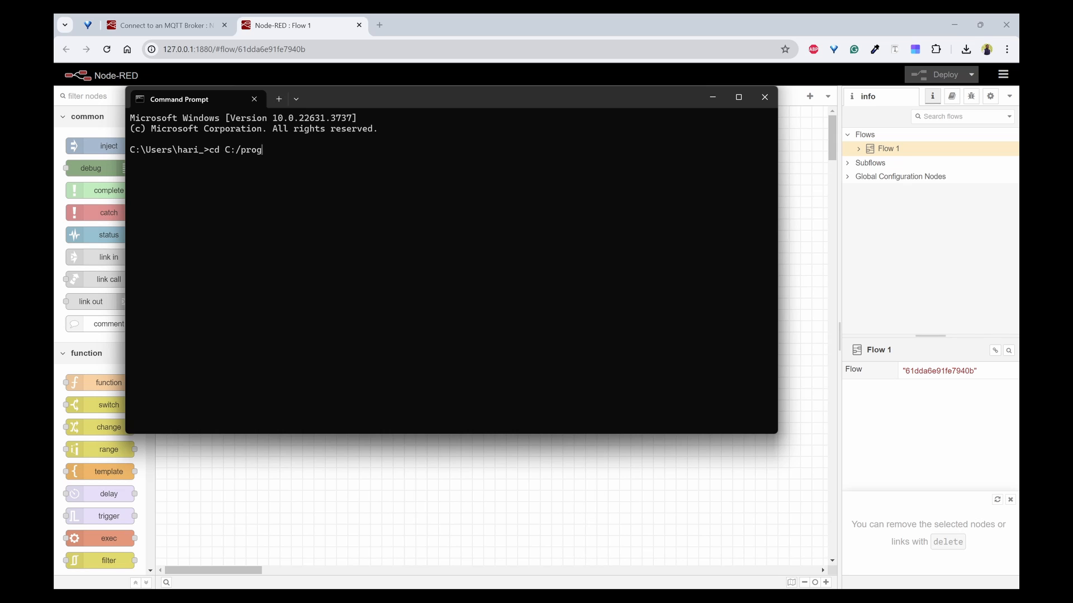
pyautogui.write('"C:\\Program Files\\mosq"')
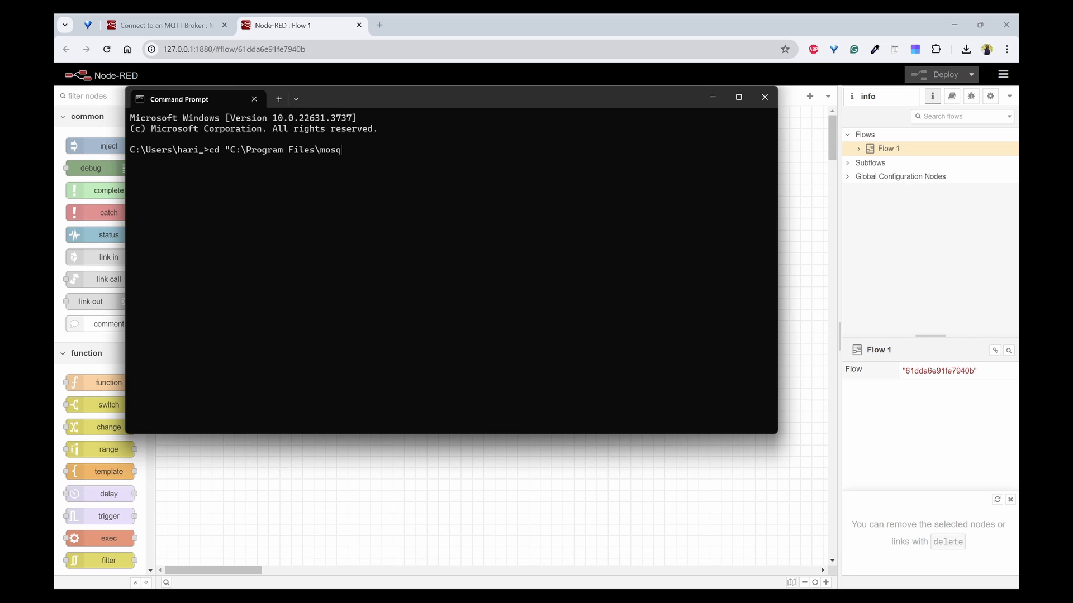
pyautogui.press('Return')
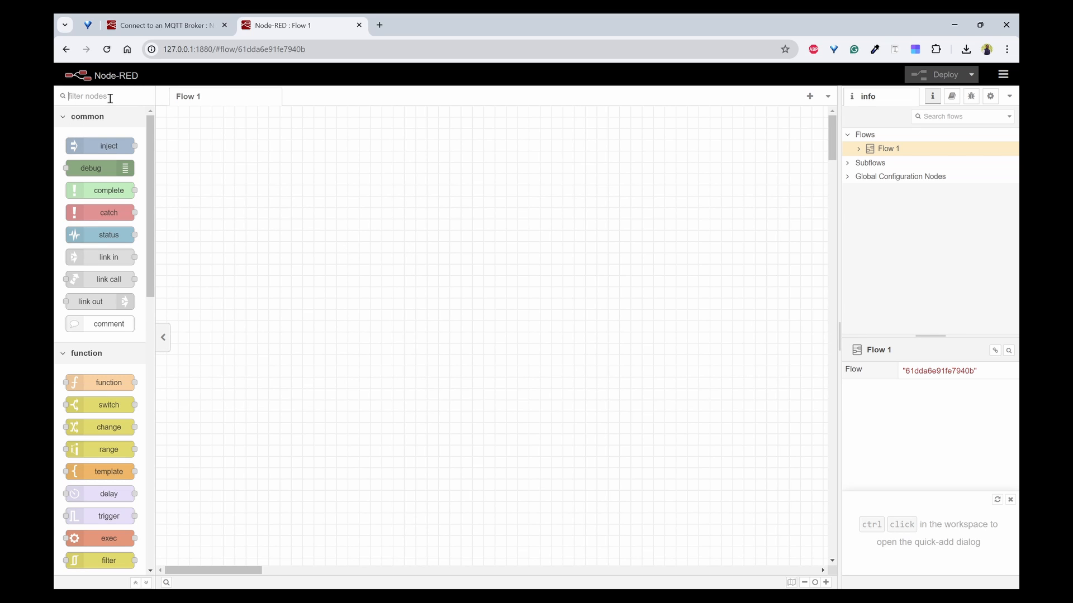
# - Filter the palette for mqtt and place an mqtt in node on Flow 1
pyautogui.write('mqtt')
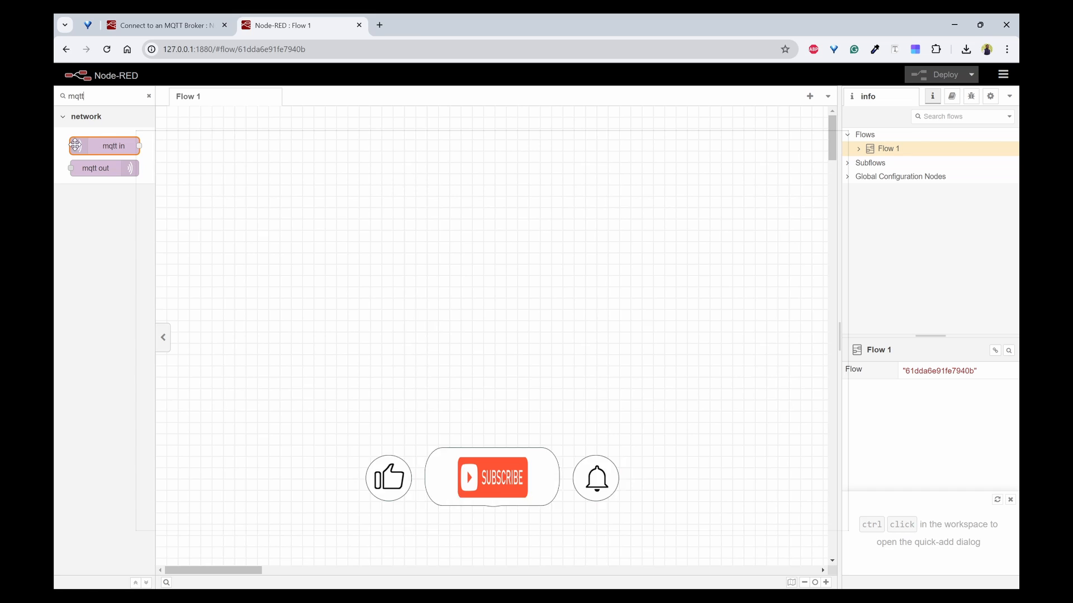
pyautogui.moveTo(104, 145); pyautogui.dragTo(445, 173)
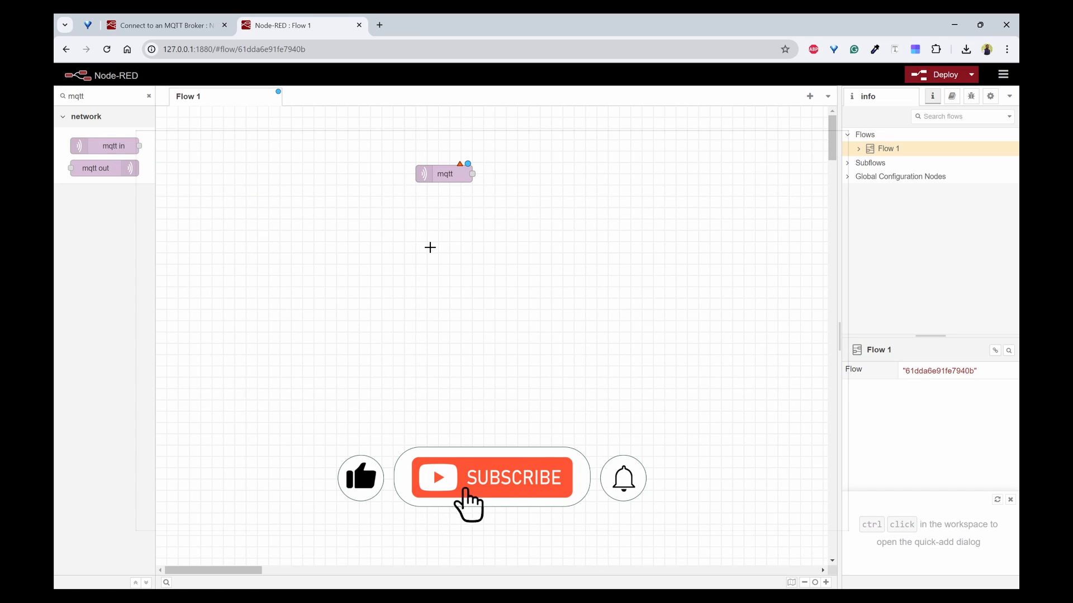
pyautogui.click(445, 173)
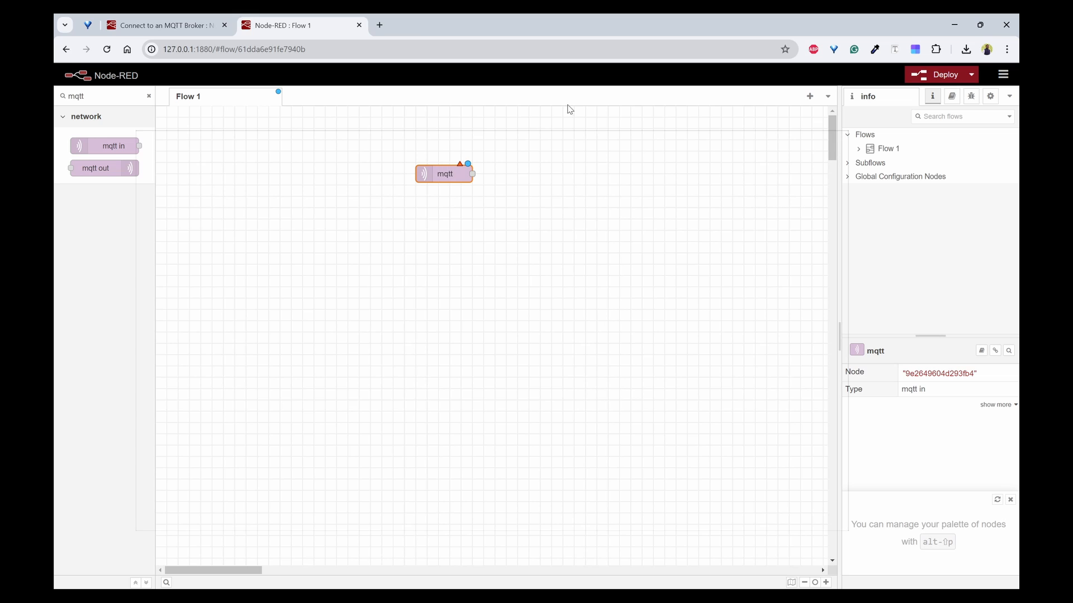
pyautogui.moveTo(335, 256)
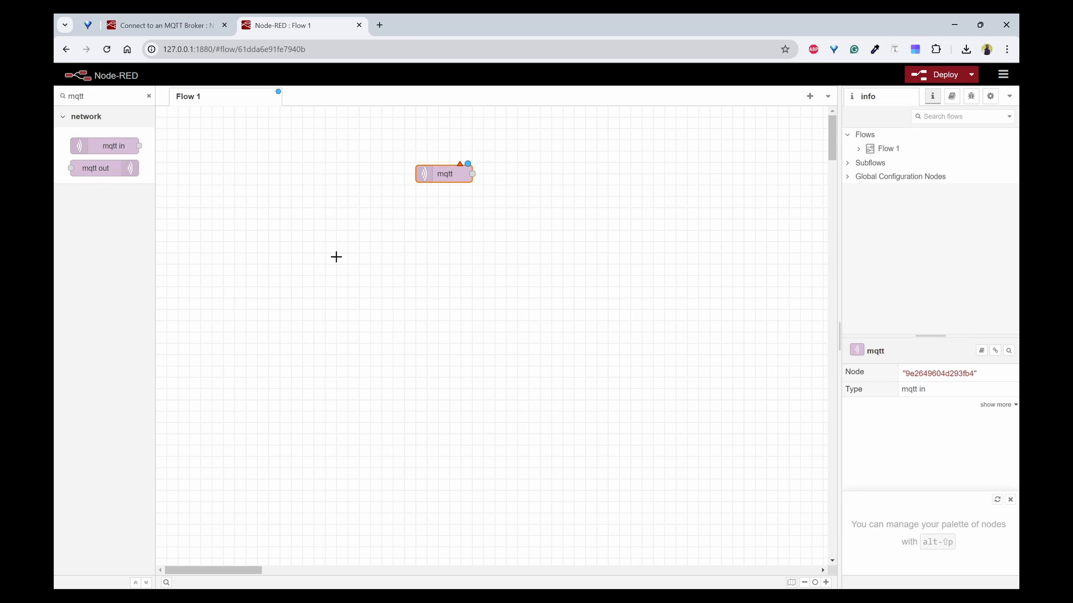
pyautogui.moveTo(476, 177)
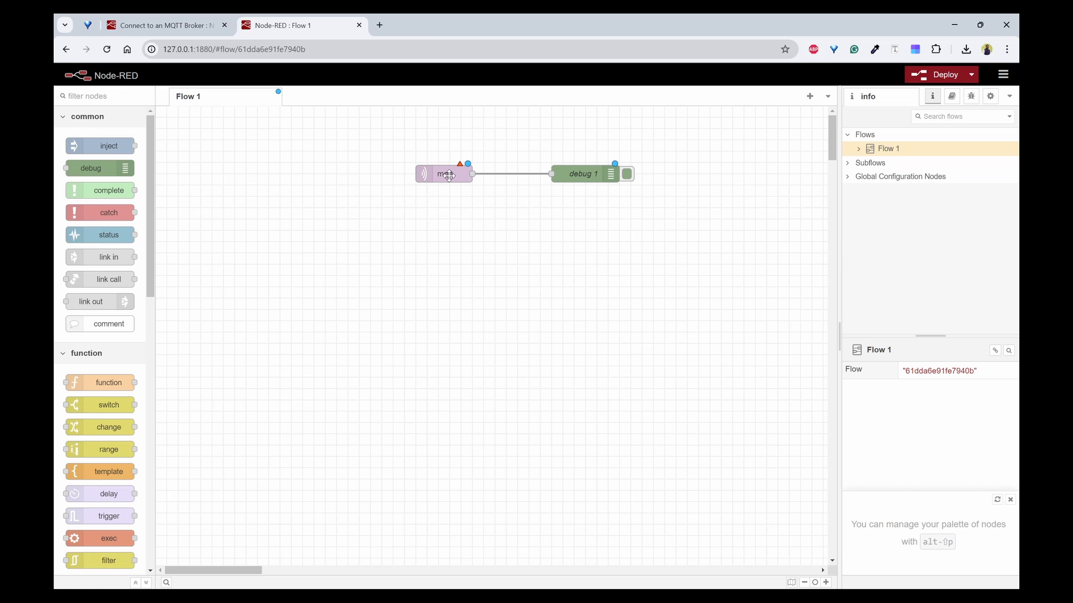
# - Create a new MQTT broker connection to localhost for the mqtt in node
pyautogui.doubleClick(445, 174)
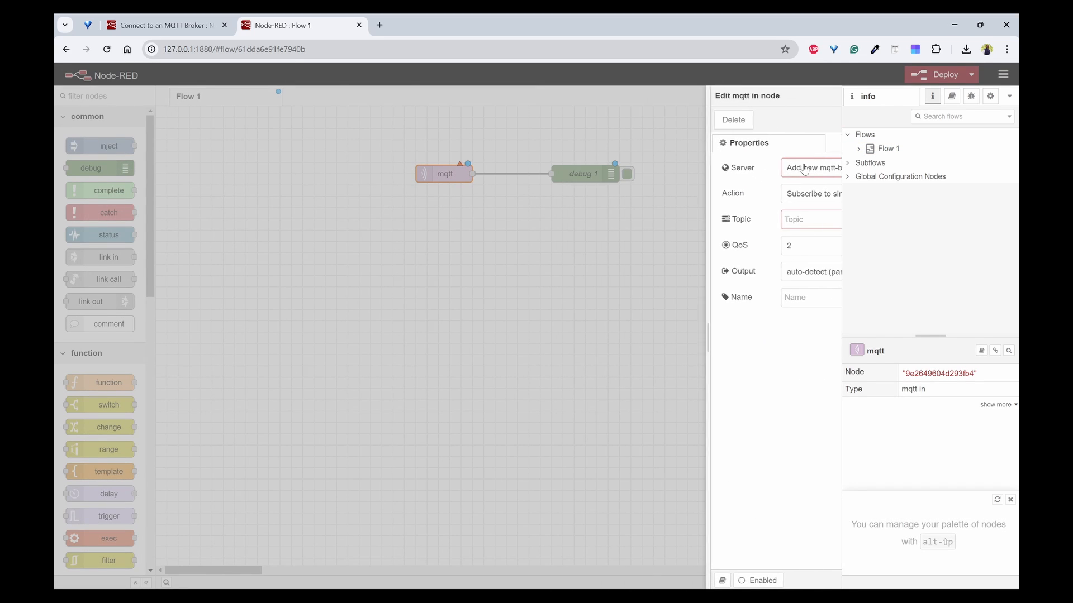
pyautogui.click(813, 168)
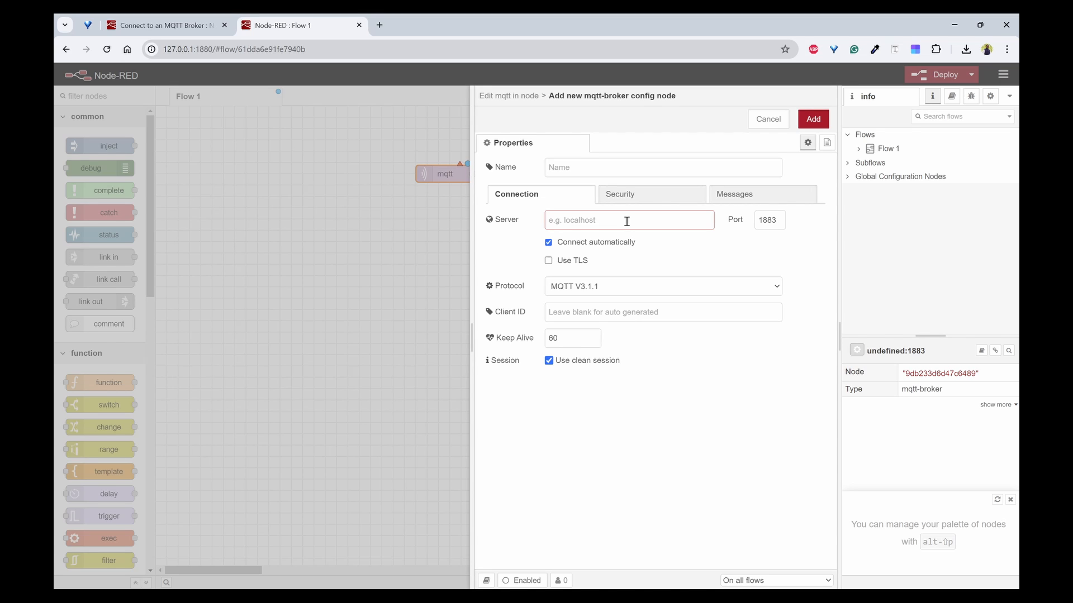
pyautogui.click(616, 220)
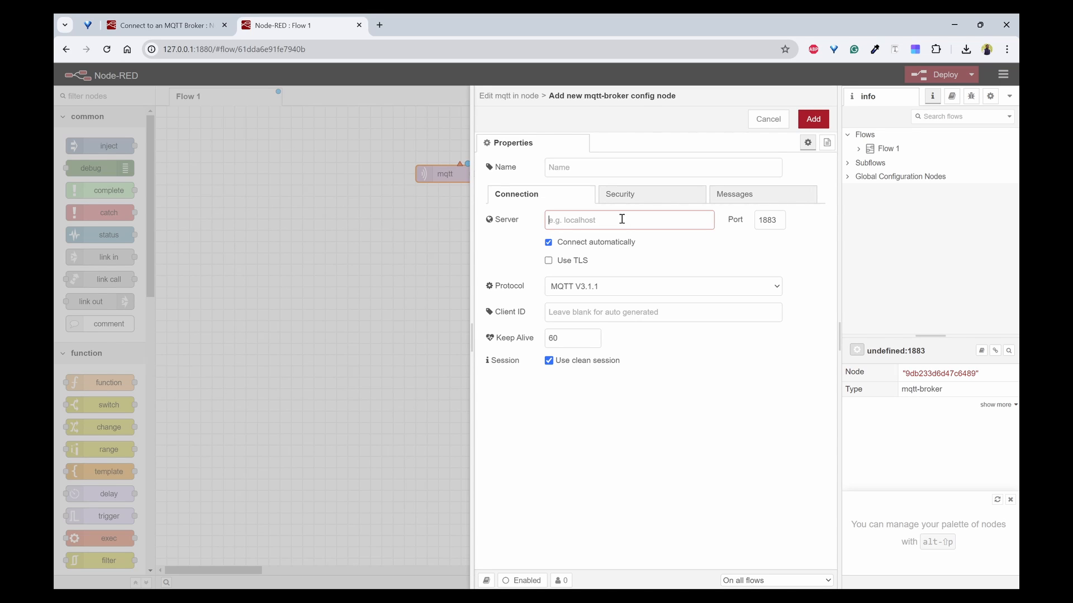
pyautogui.write('localhgo')
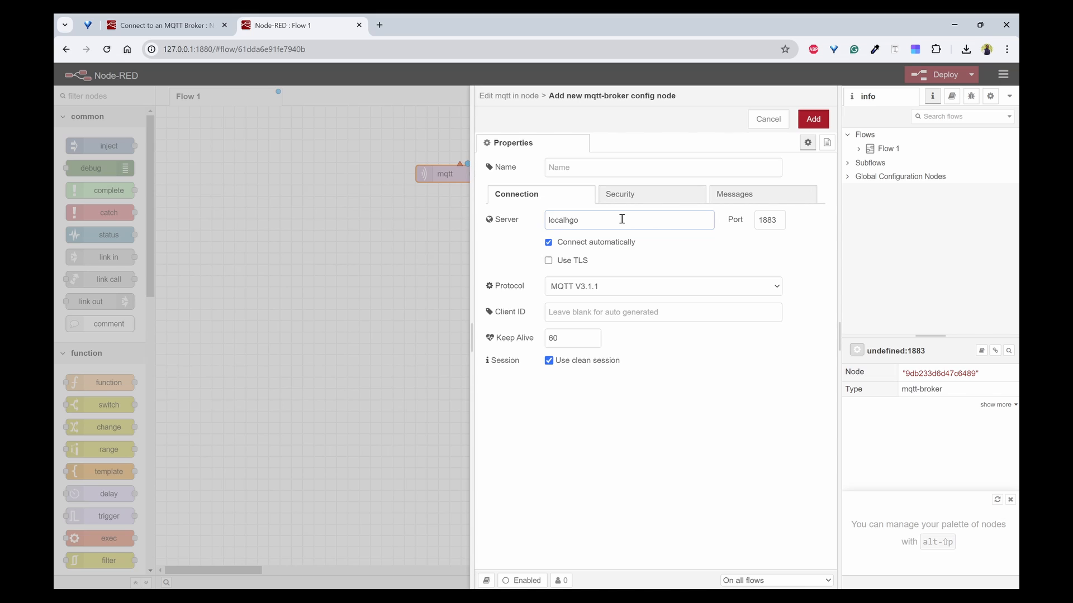
pyautogui.write('localhost')
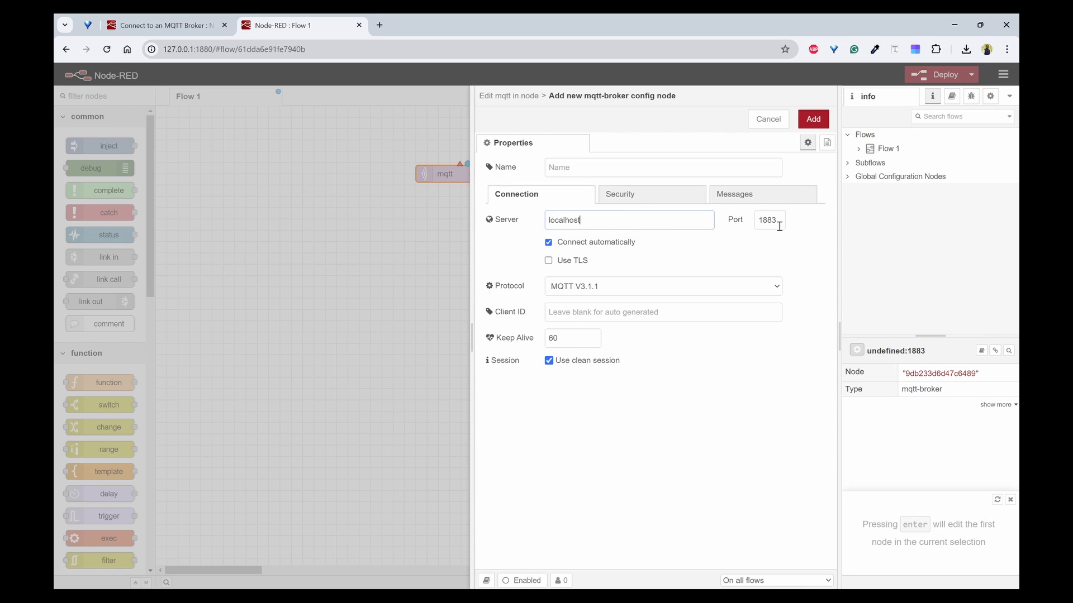
pyautogui.moveTo(588, 304)
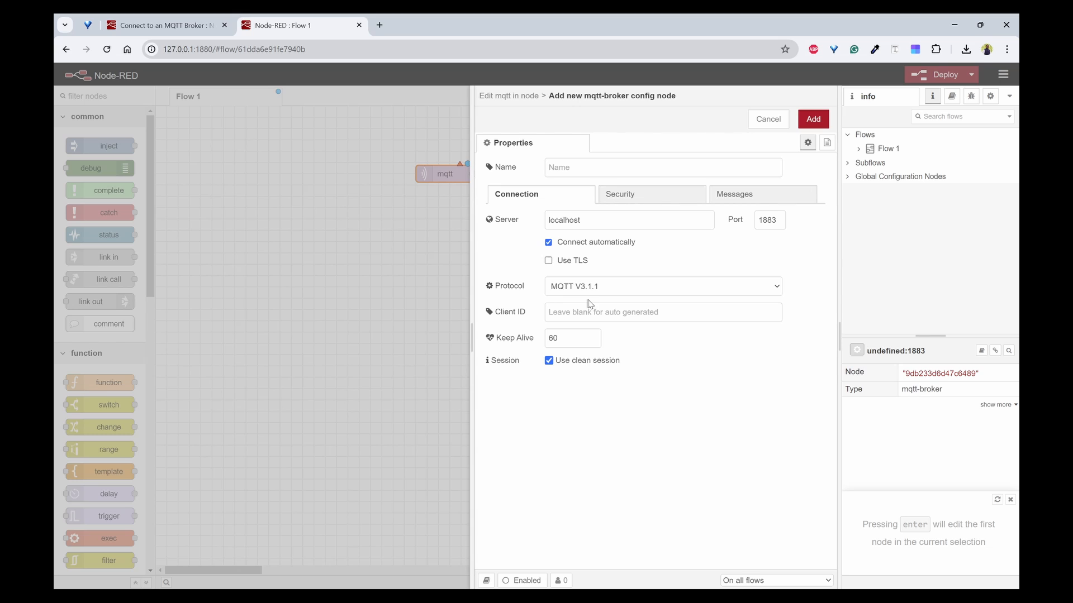
pyautogui.moveTo(823, 136)
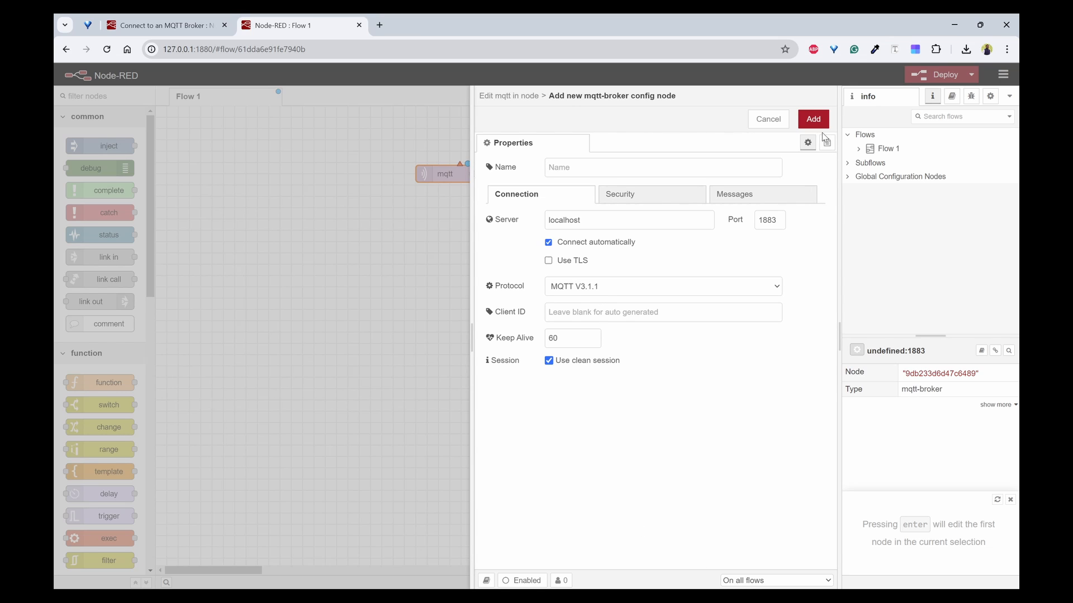
pyautogui.click(811, 119)
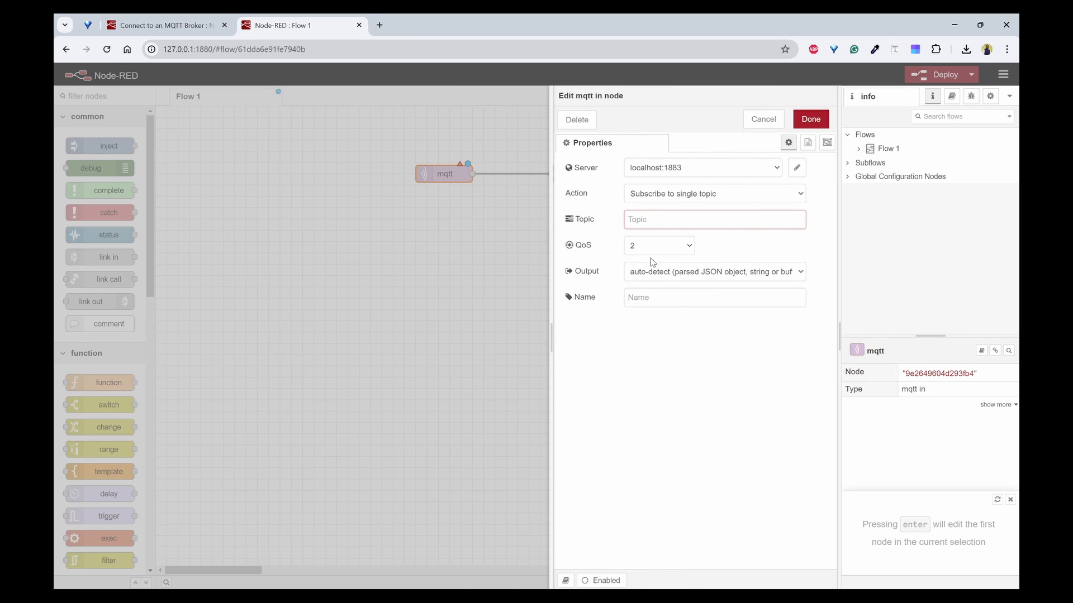
# - Set the subscription topic to nodered/mqtt with QoS 0 and apply the node settings
pyautogui.click(713, 219)
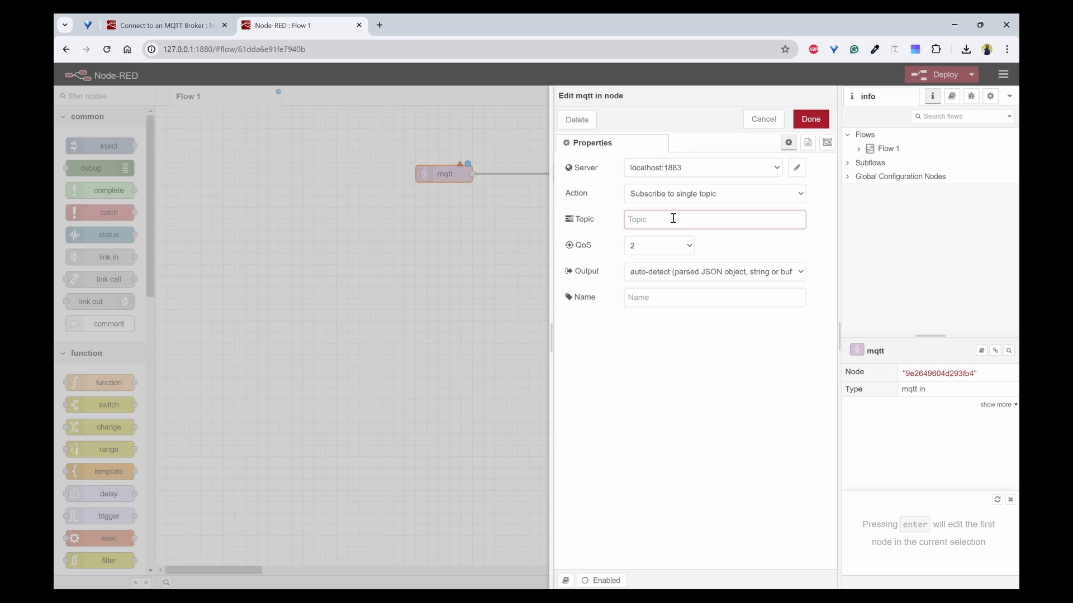
pyautogui.write('node')
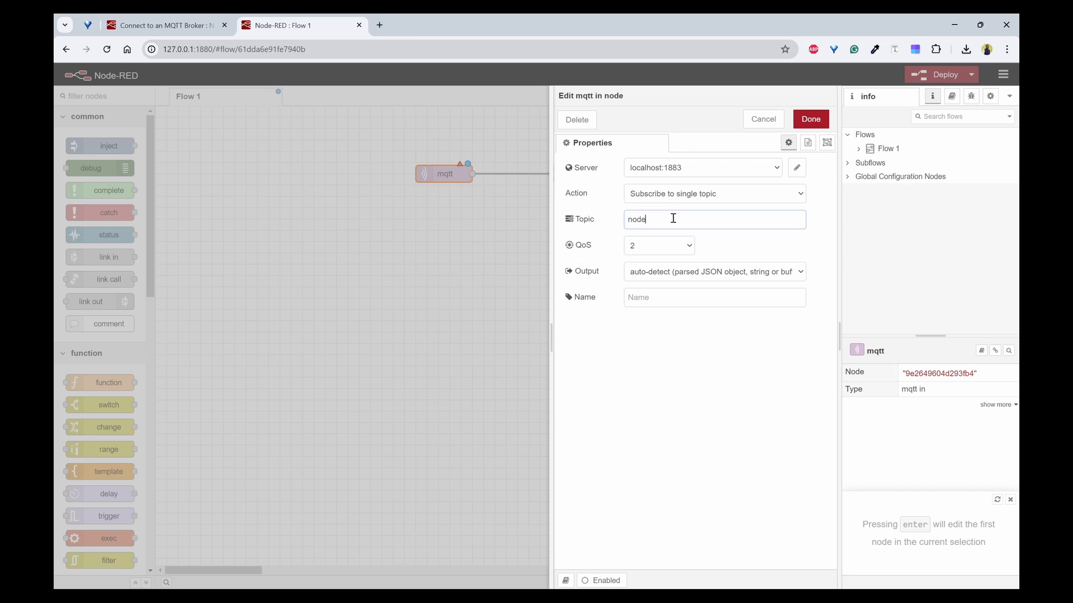
pyautogui.write('red/m')
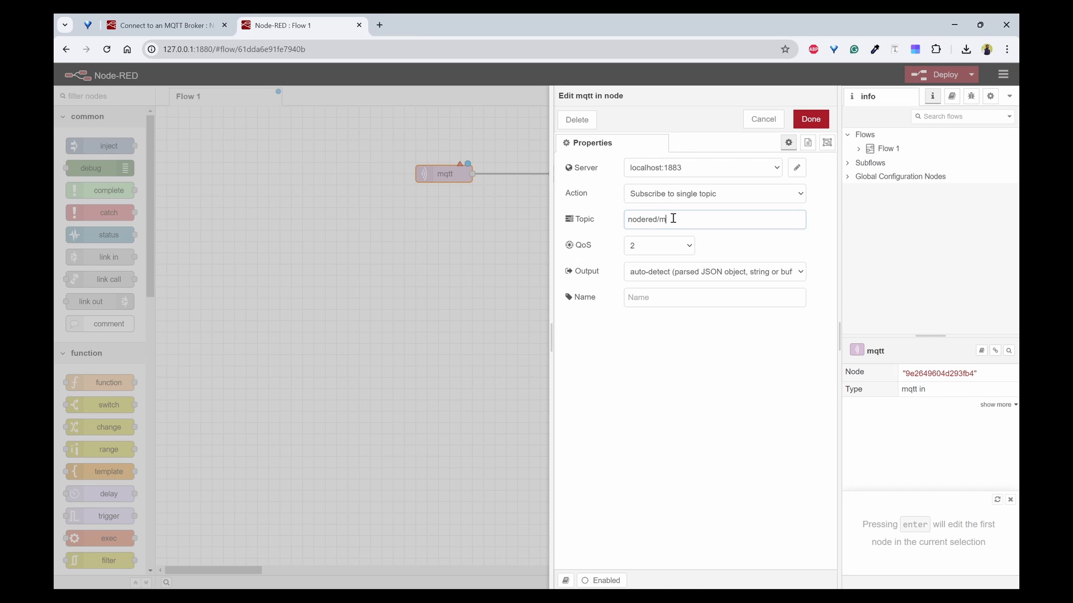
pyautogui.write('qtt')
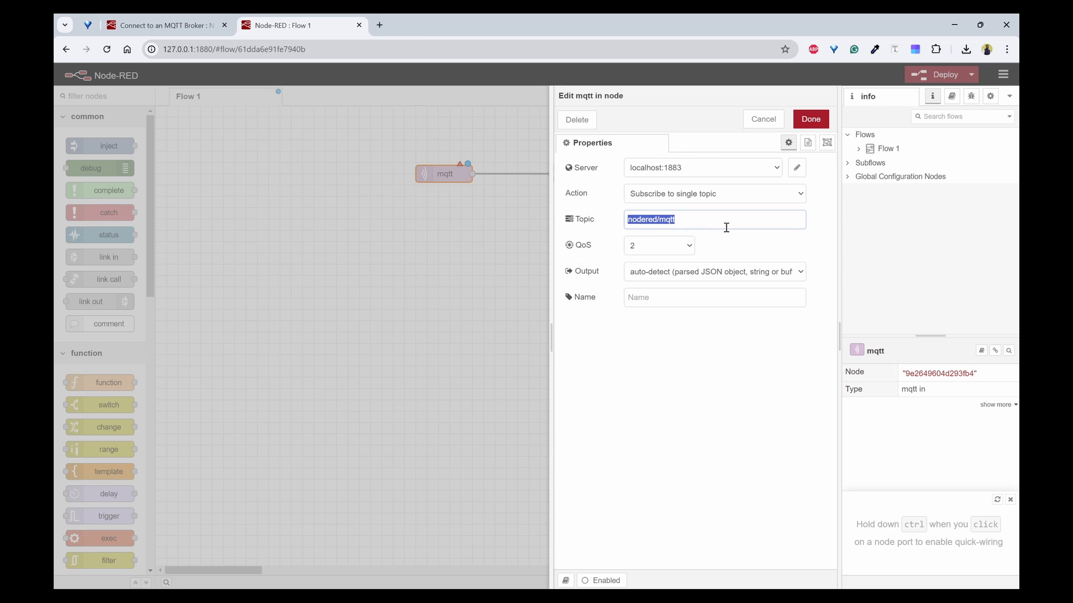
pyautogui.click(658, 244)
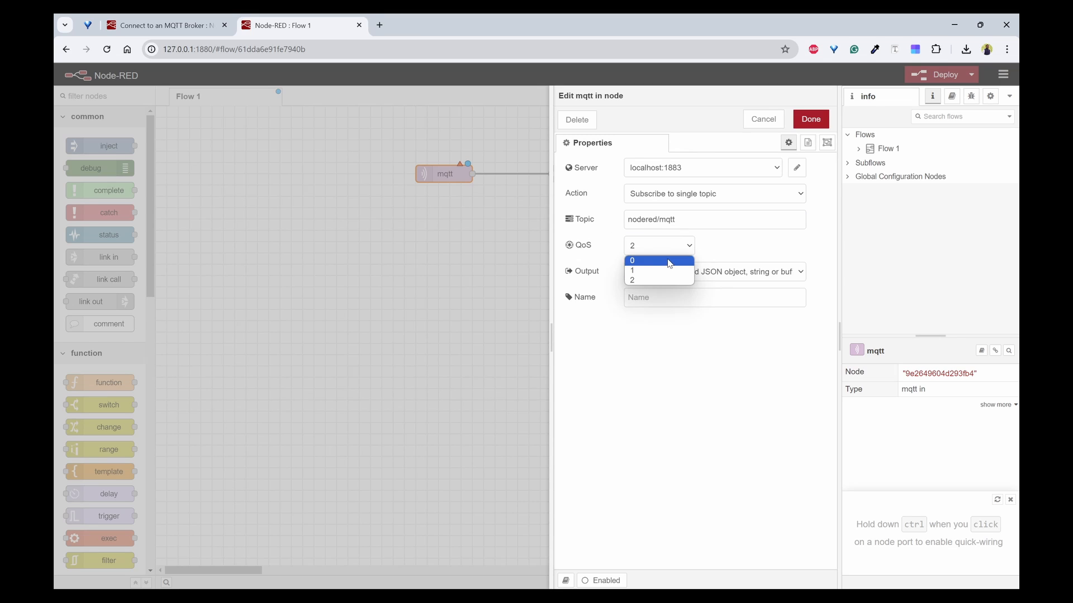
pyautogui.click(632, 261)
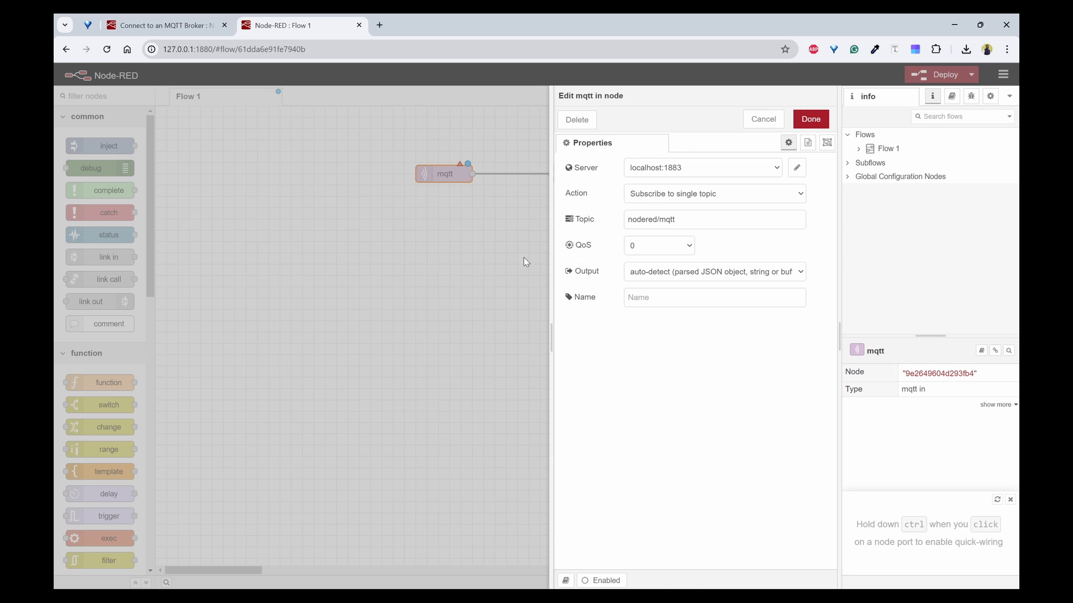
pyautogui.moveTo(758, 256)
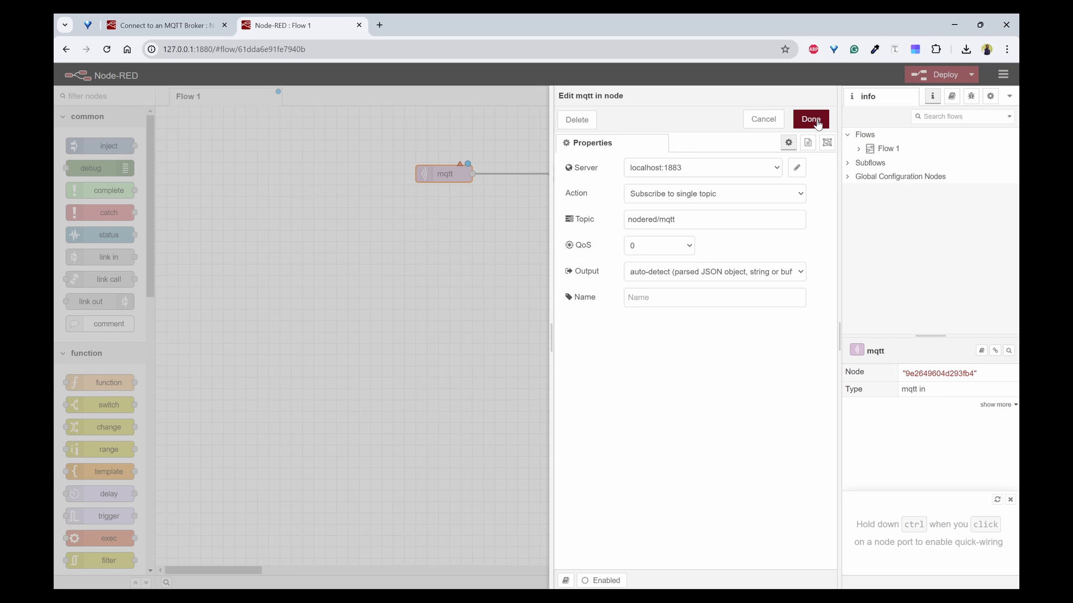
pyautogui.click(810, 119)
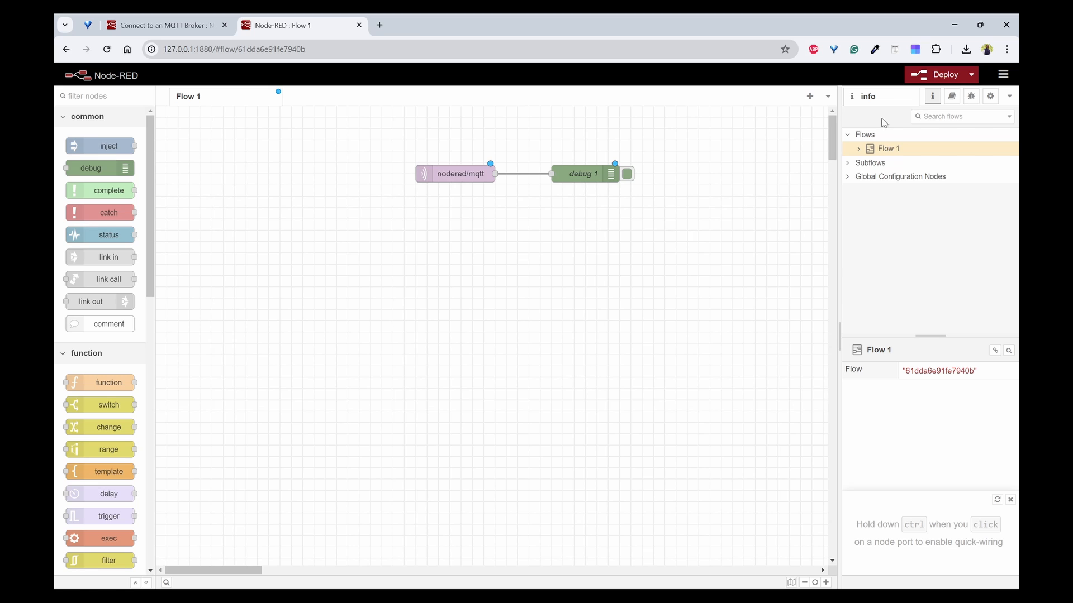
pyautogui.click(940, 74)
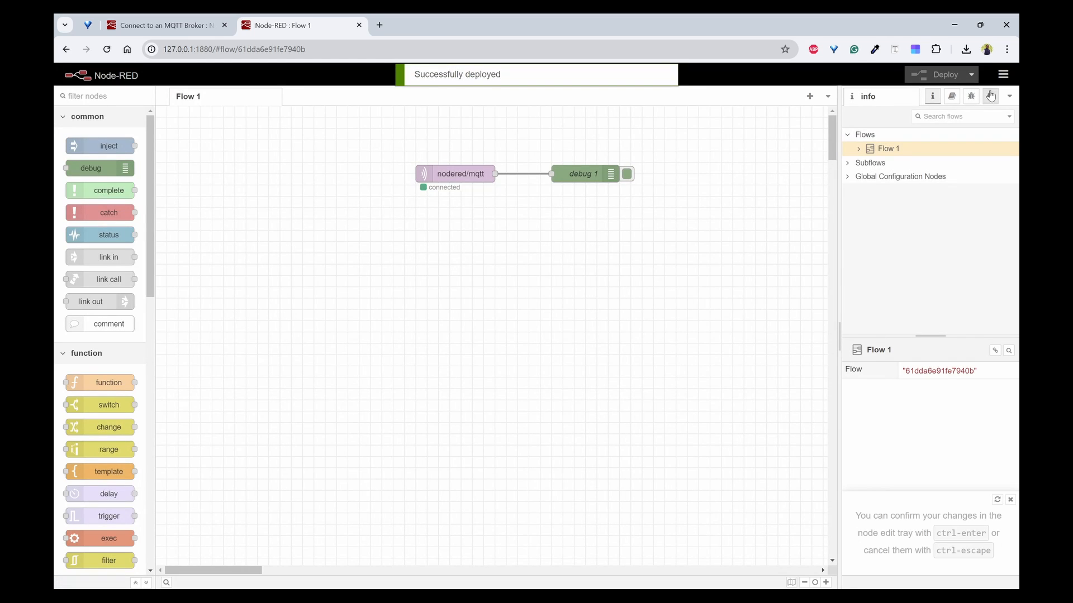
# - Run mosquitto_pub on nodered/mqtt at localhost with temperature:36, then humidity:40
pyautogui.click(971, 95)
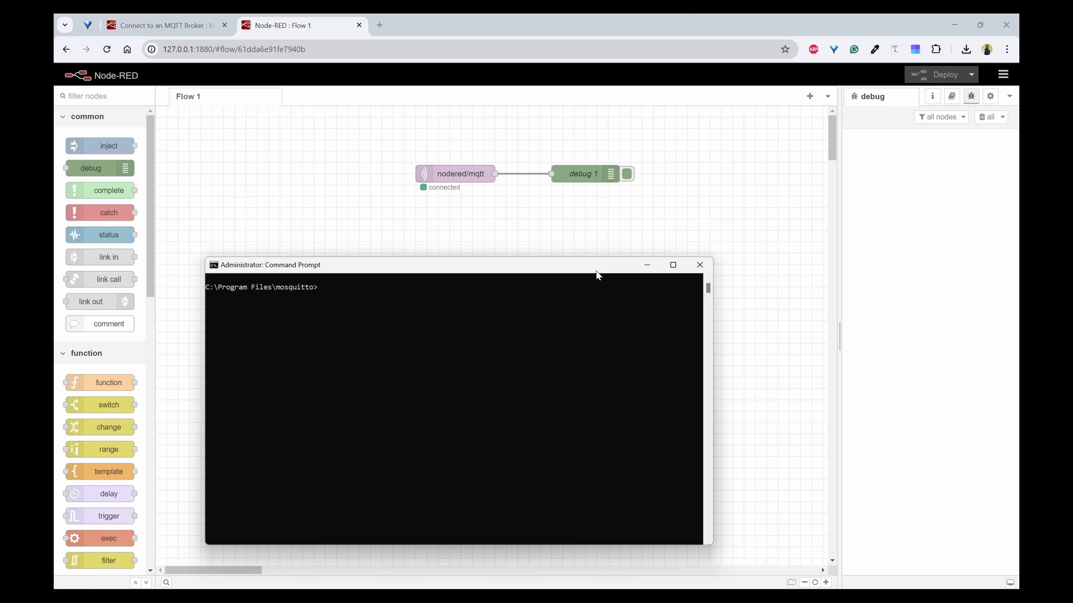
pyautogui.write('mosquitto_sub -t home/livingroom -h localhost')
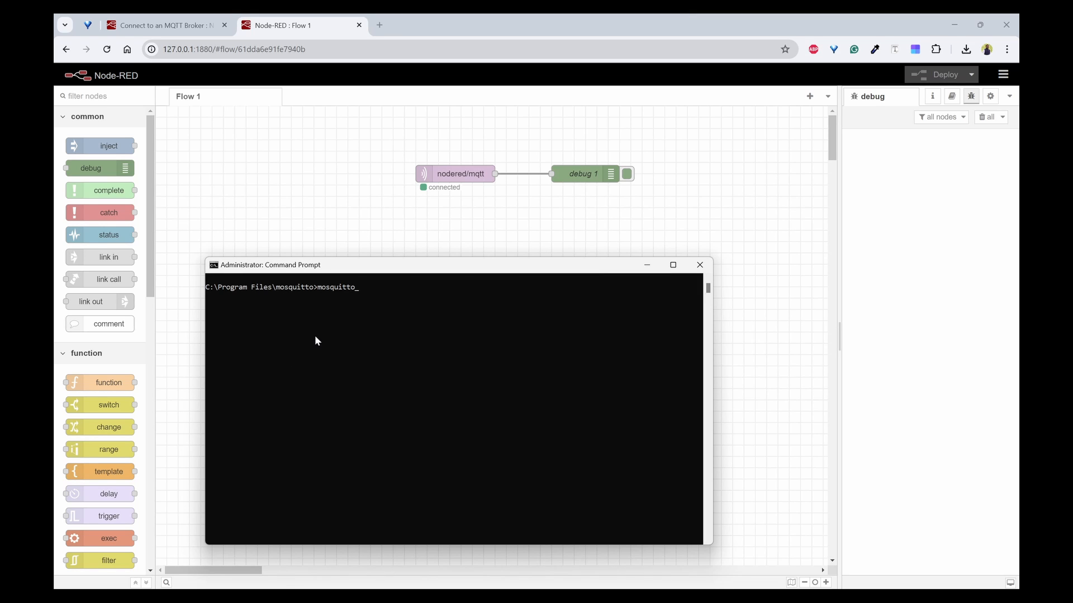
pyautogui.write('_pub')
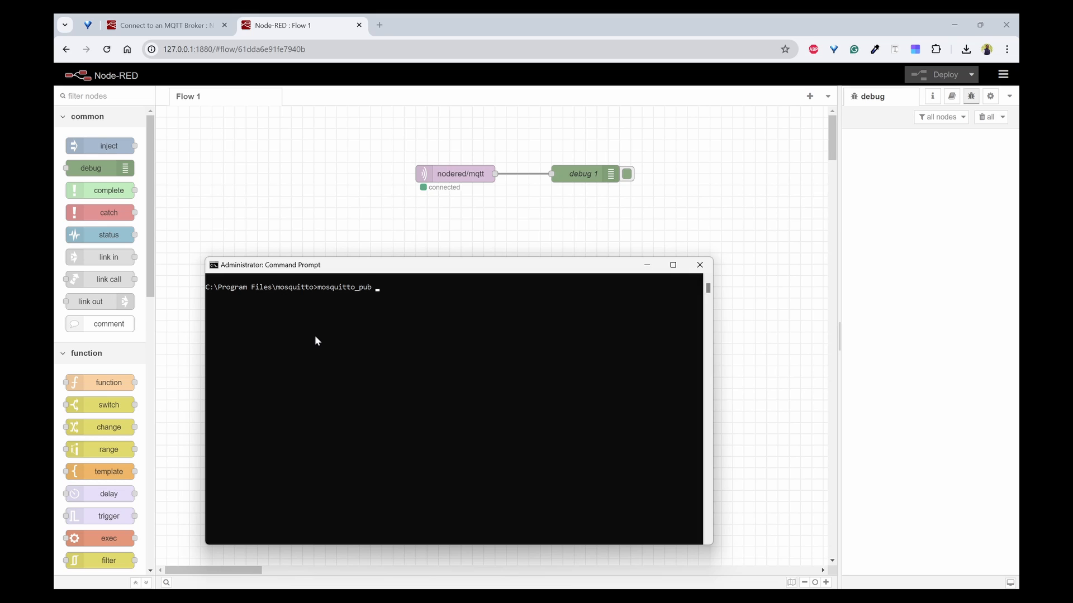
pyautogui.write('-t')
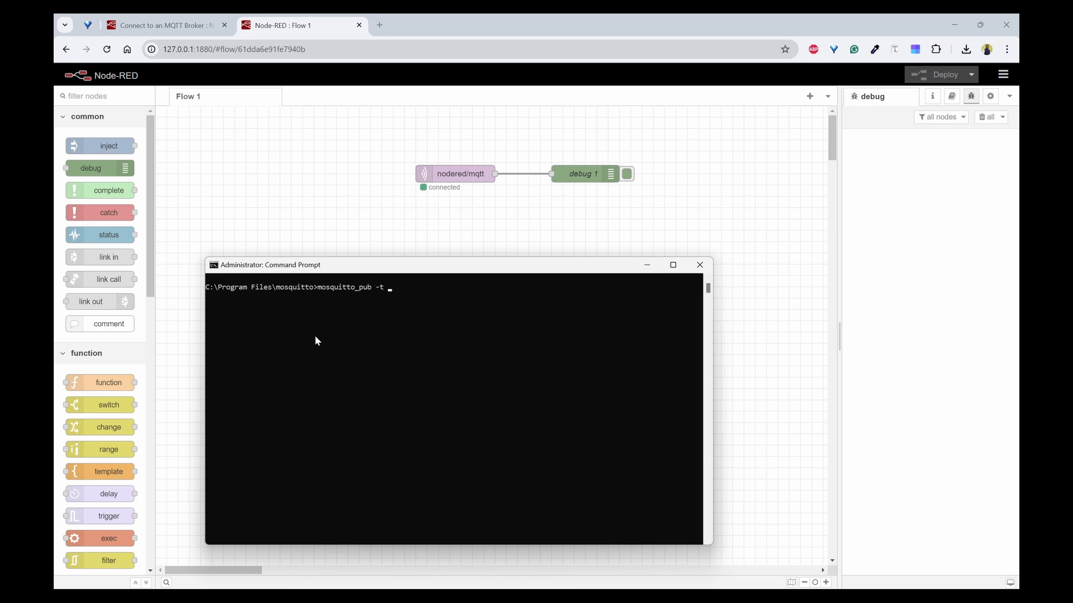
pyautogui.write('nodere')
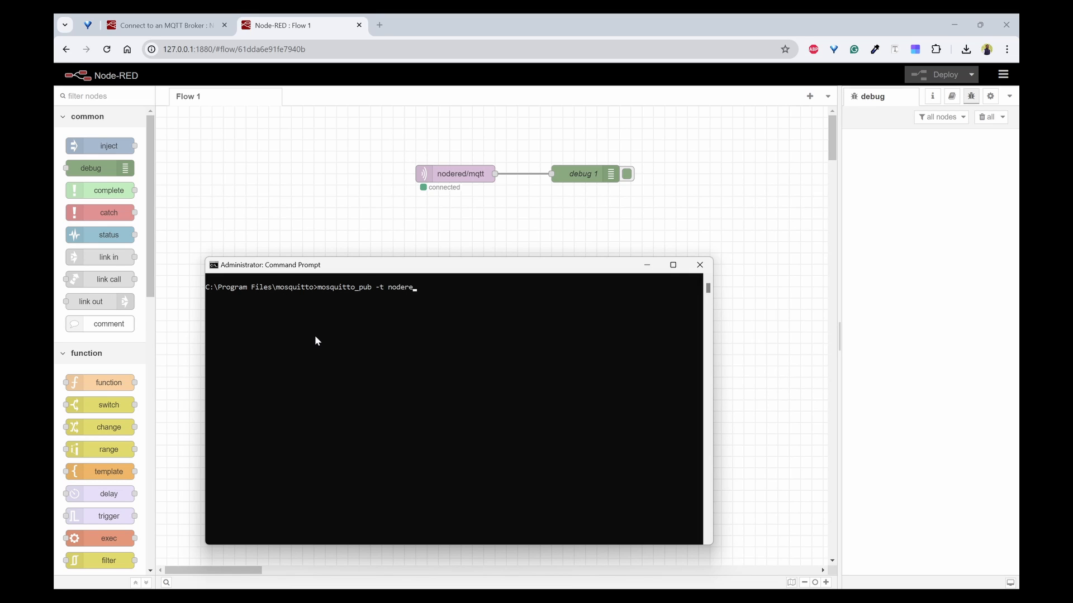
pyautogui.write('/mqtt')
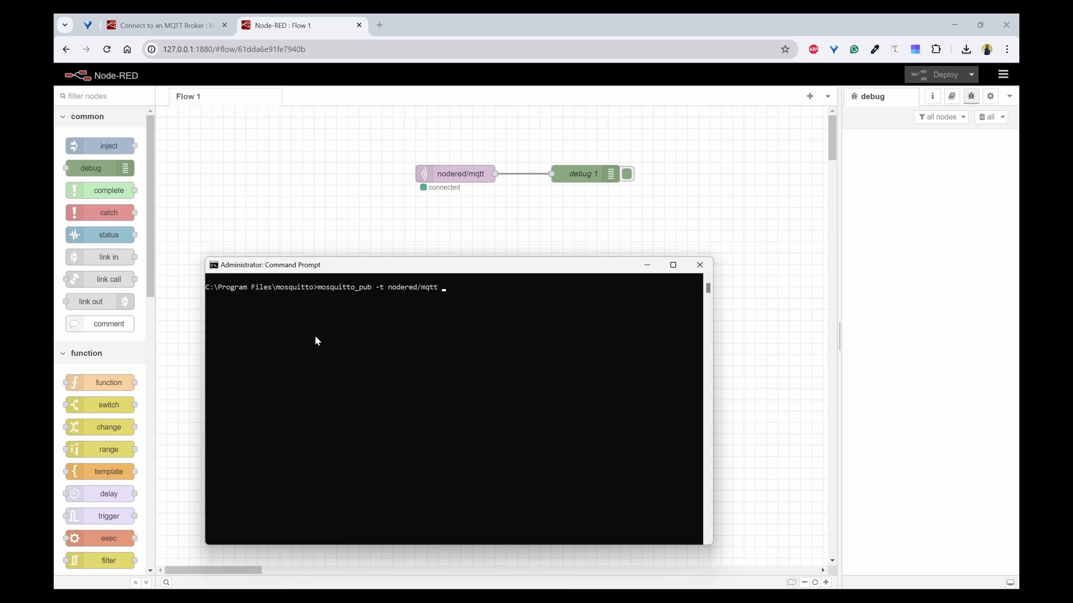
pyautogui.write('-h ho')
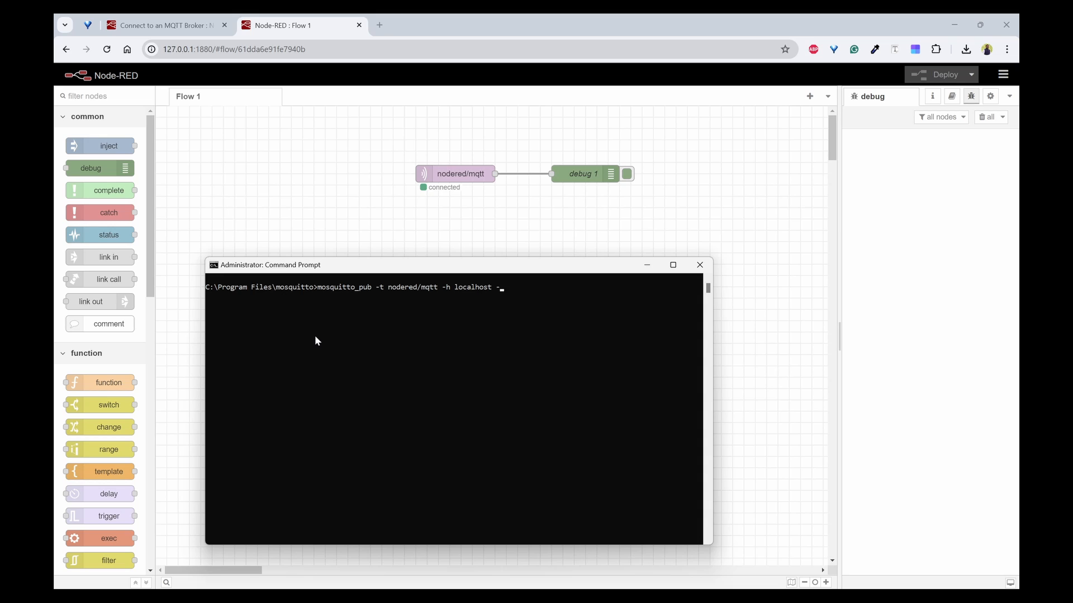
pyautogui.write('m')
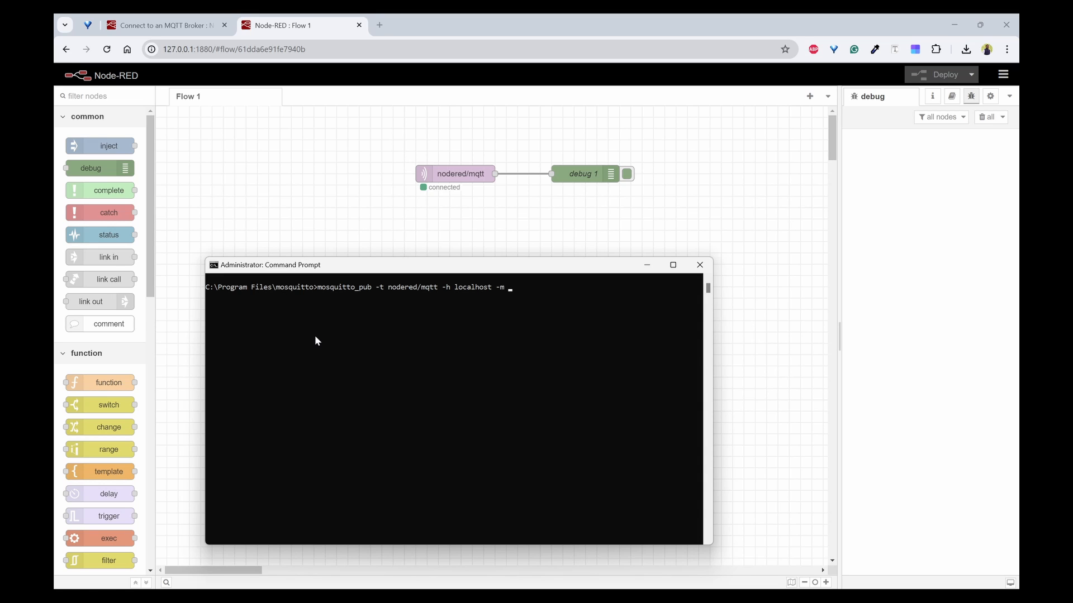
pyautogui.write('"')
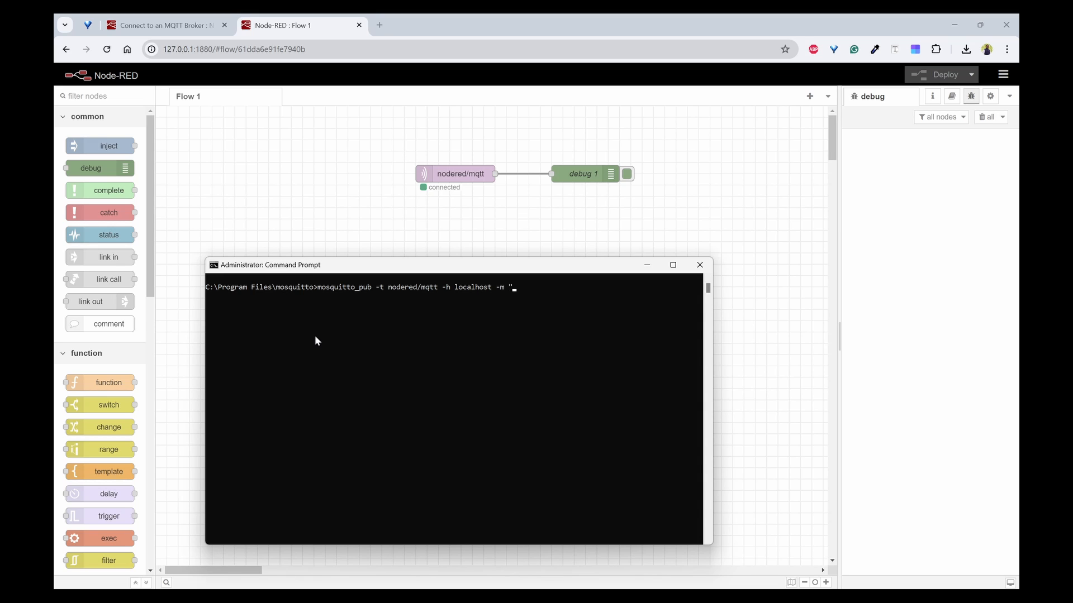
pyautogui.write('tem')
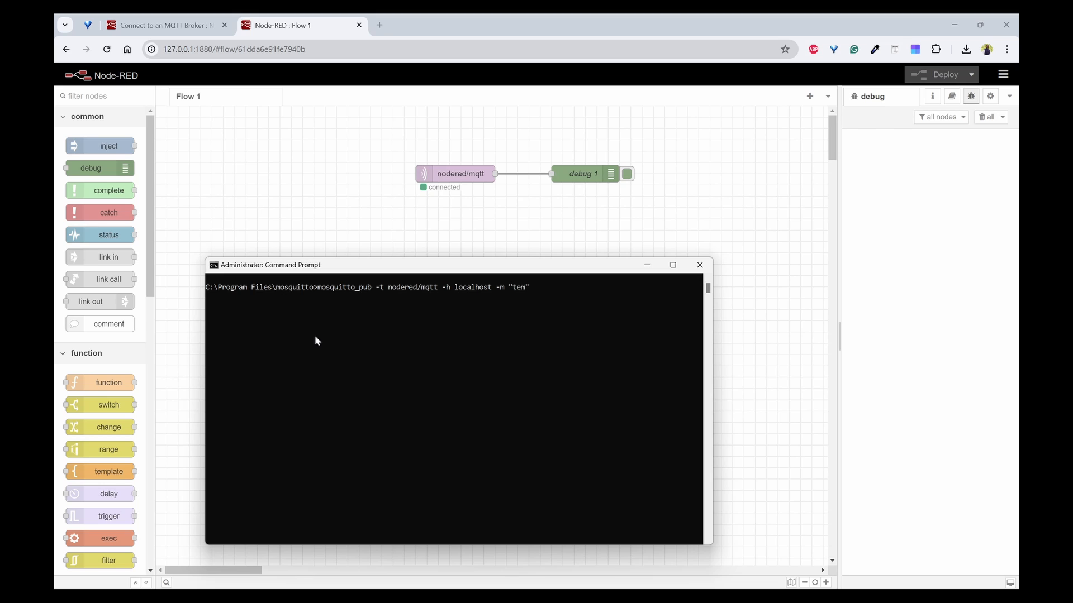
pyautogui.write('e')
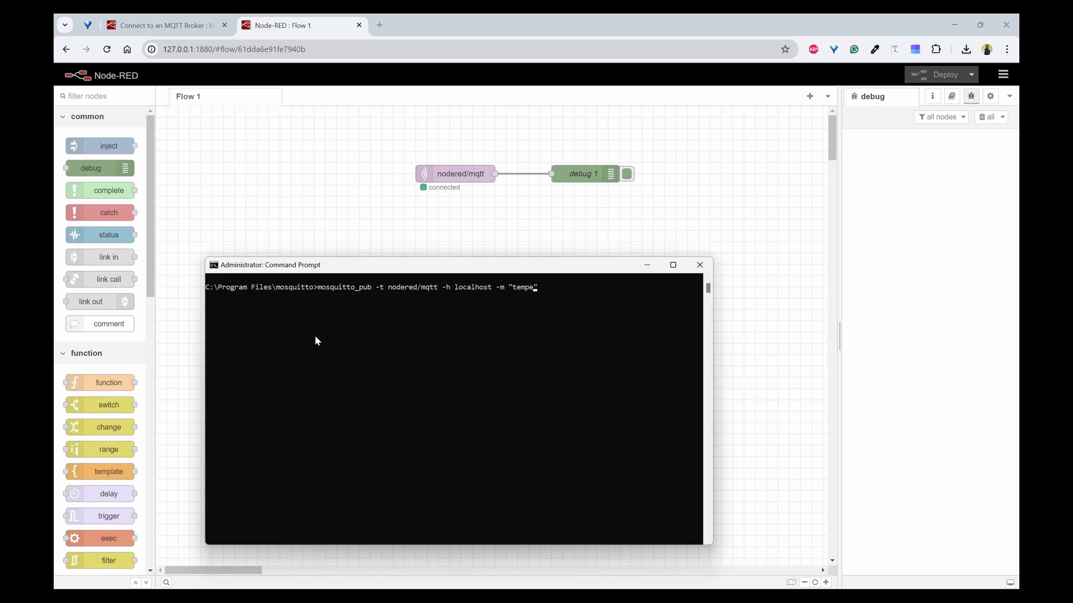
pyautogui.write('rature:3')
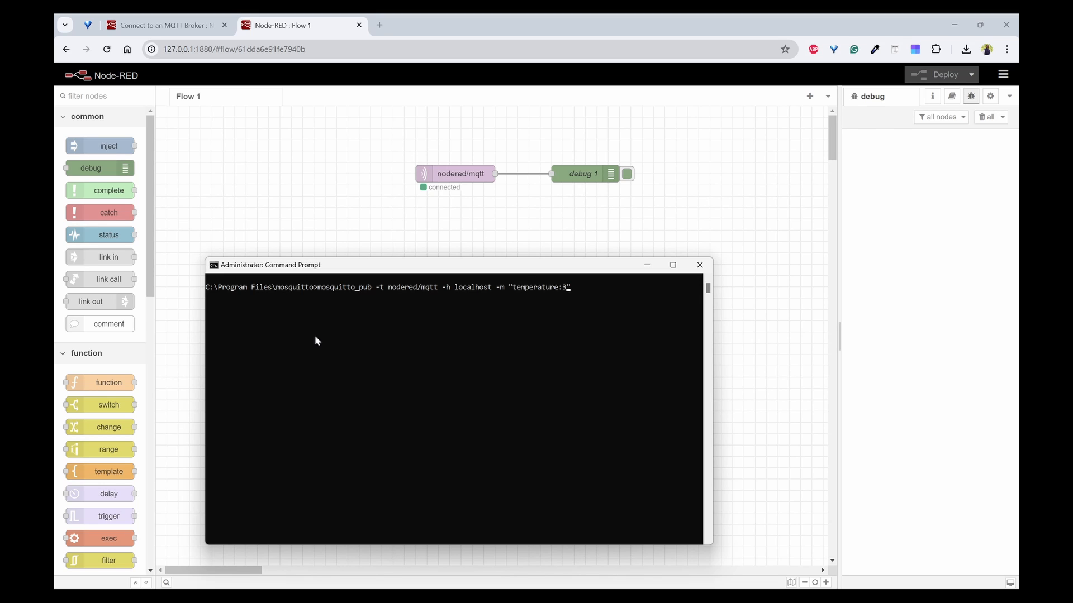
pyautogui.write('6')
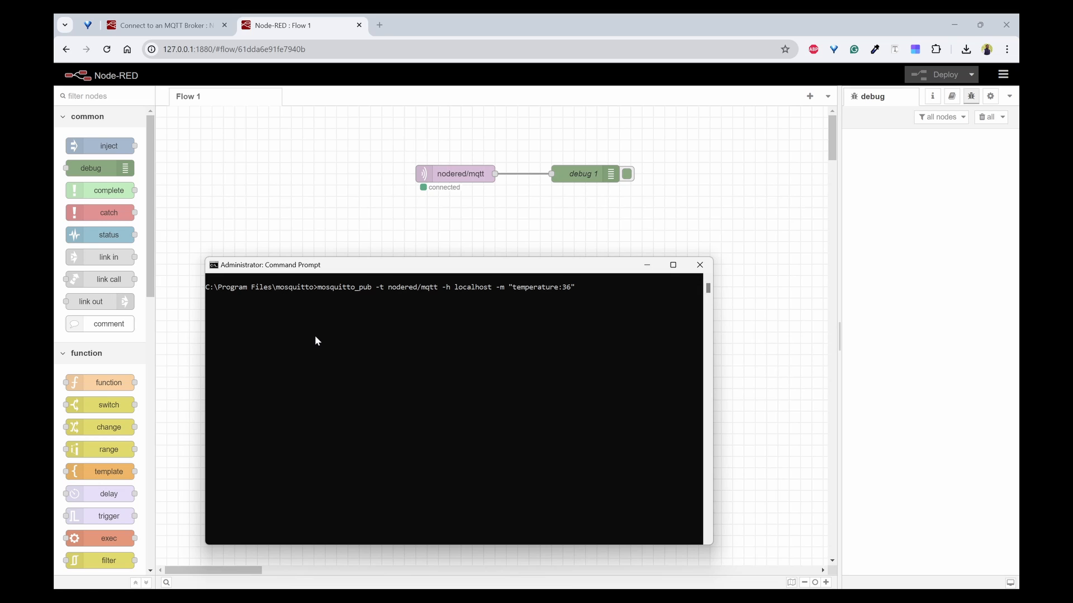
pyautogui.press('Return')
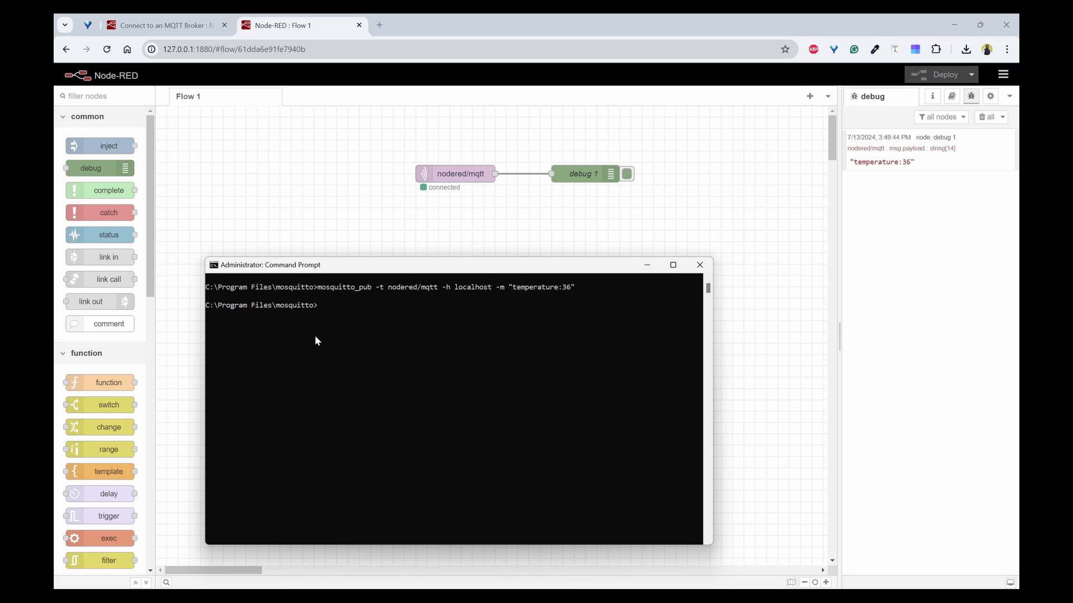
pyautogui.moveTo(307, 280)
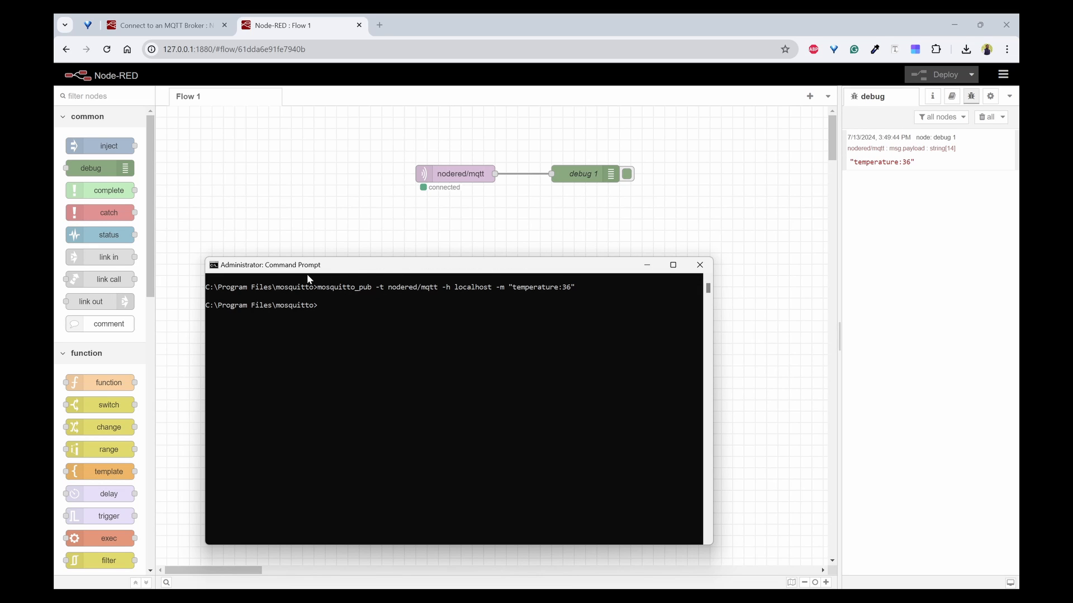
pyautogui.moveTo(363, 305)
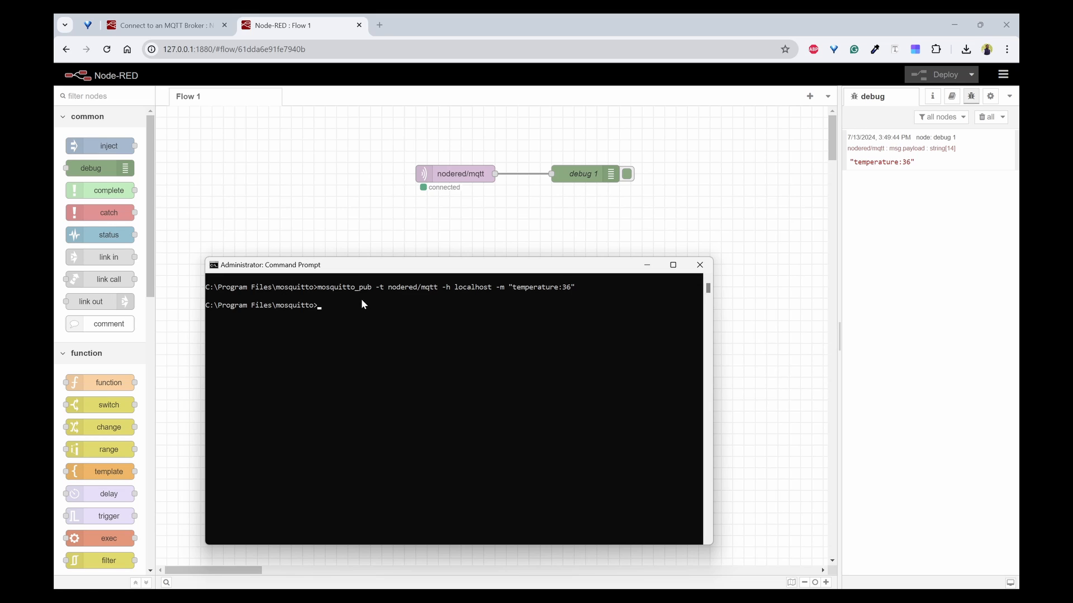
pyautogui.moveTo(407, 322)
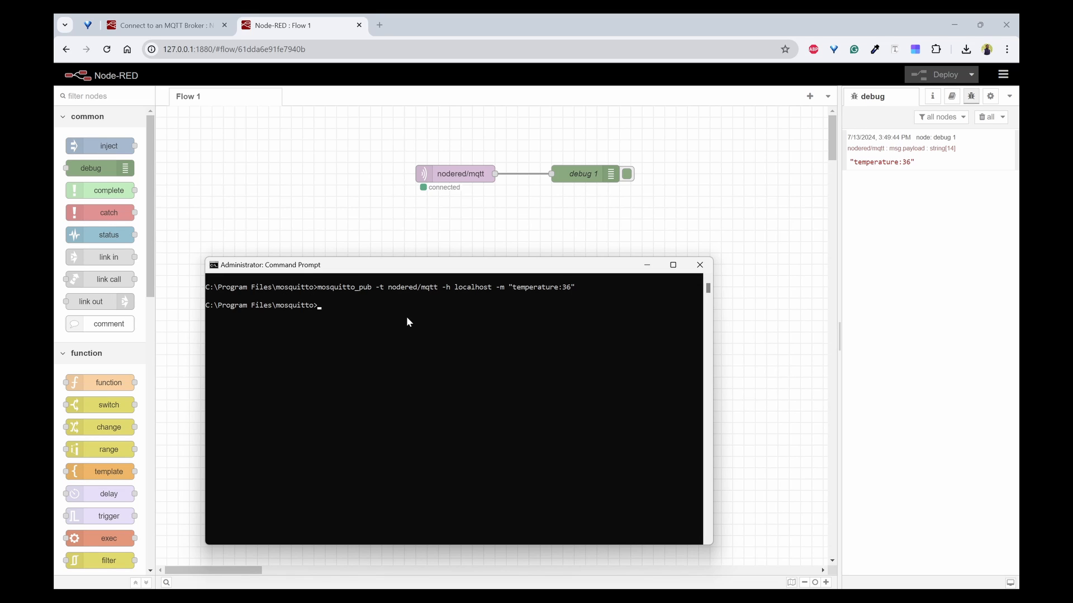
pyautogui.moveTo(368, 312)
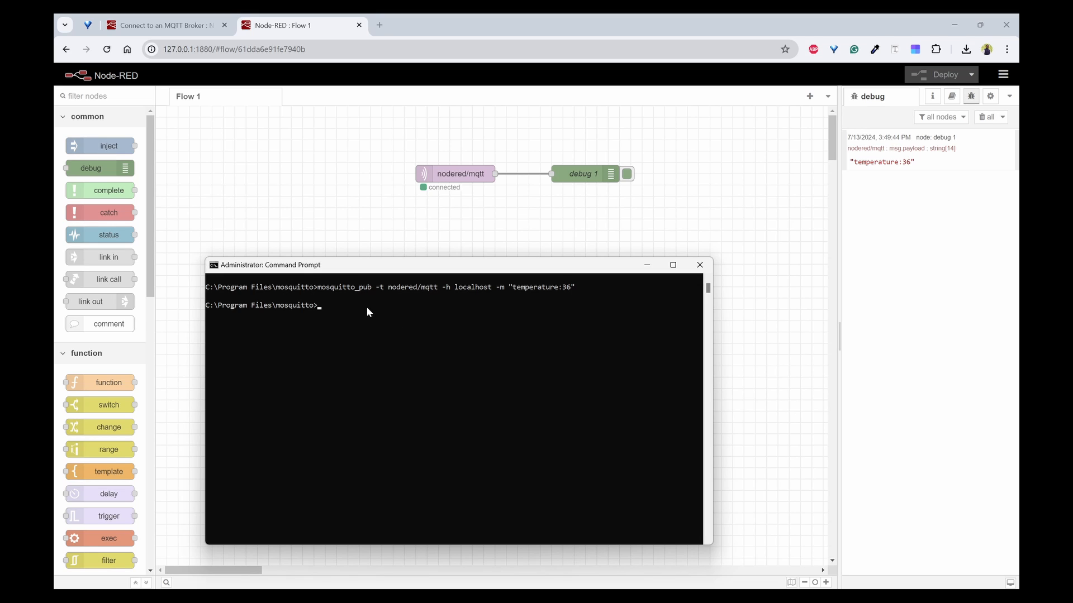
pyautogui.moveTo(941, 162)
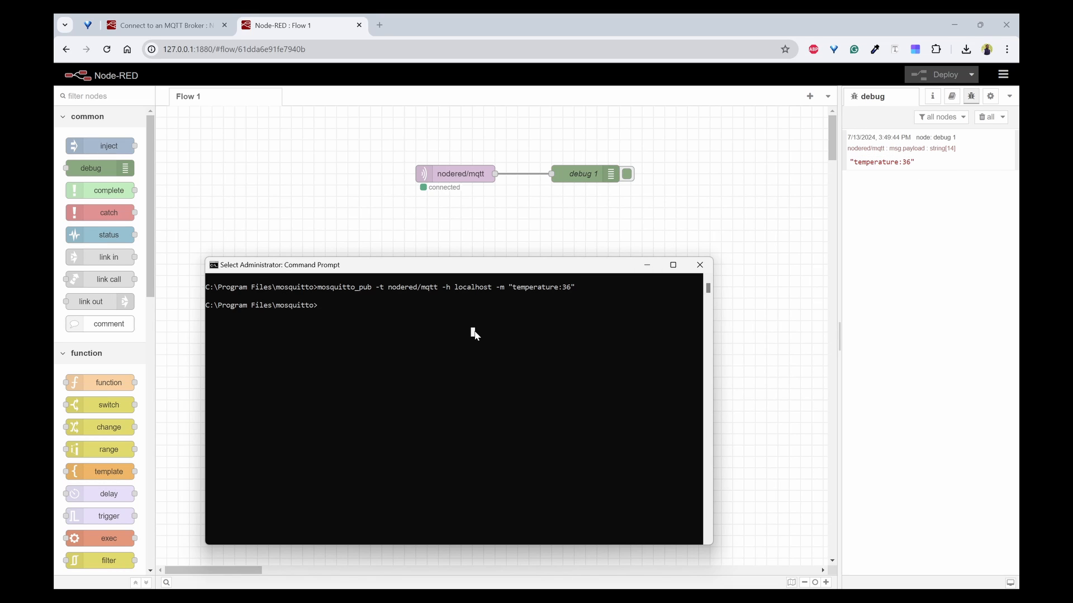
pyautogui.write('mosquitto_pub -t nodered/mqtt -h localhost -m "te')
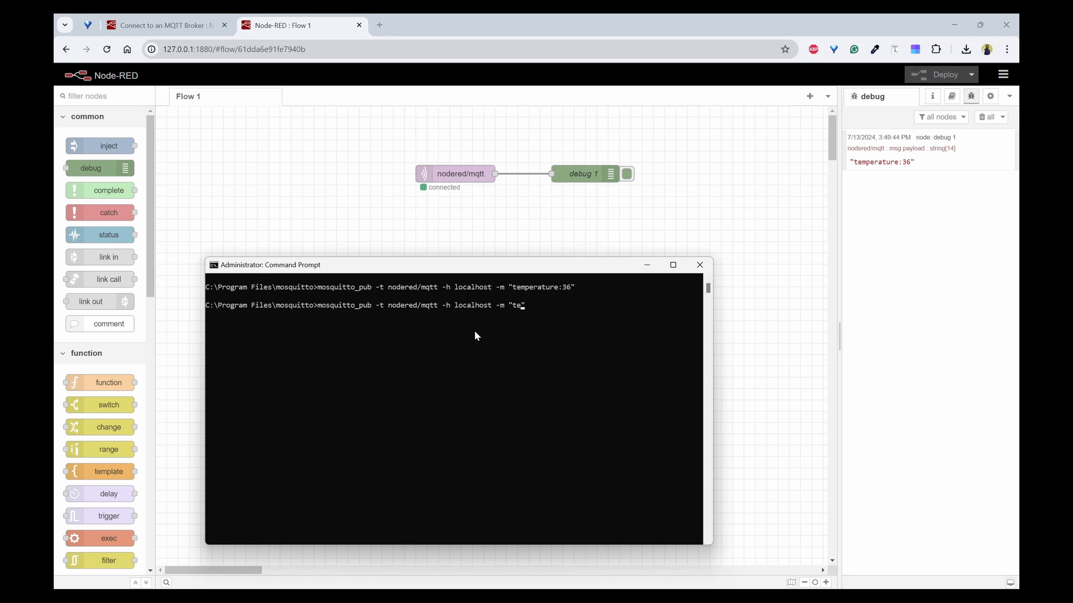
pyautogui.write('humidity:40')
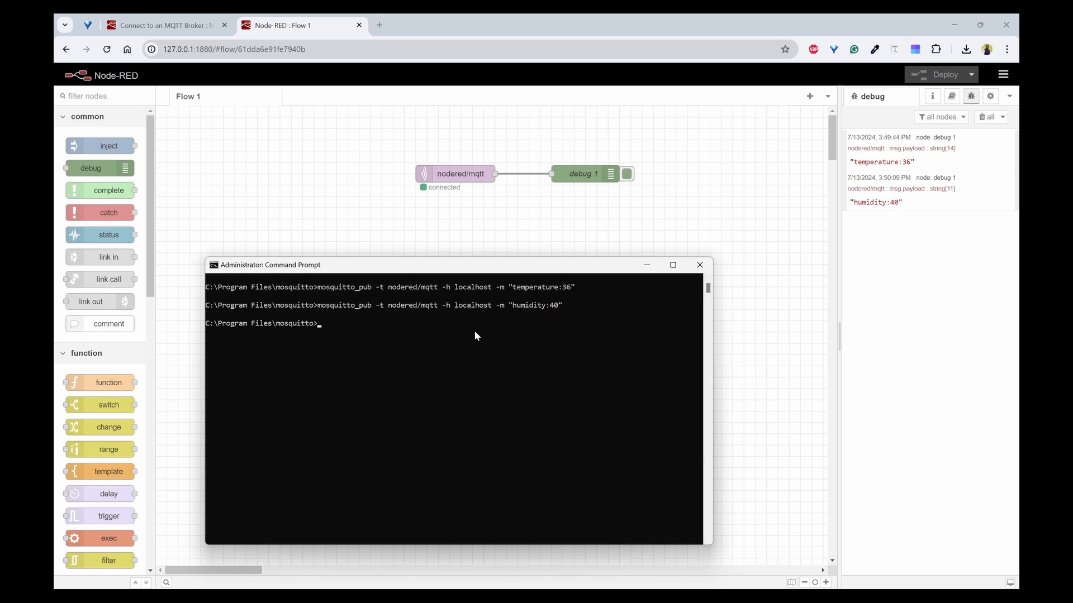
pyautogui.moveTo(599, 319)
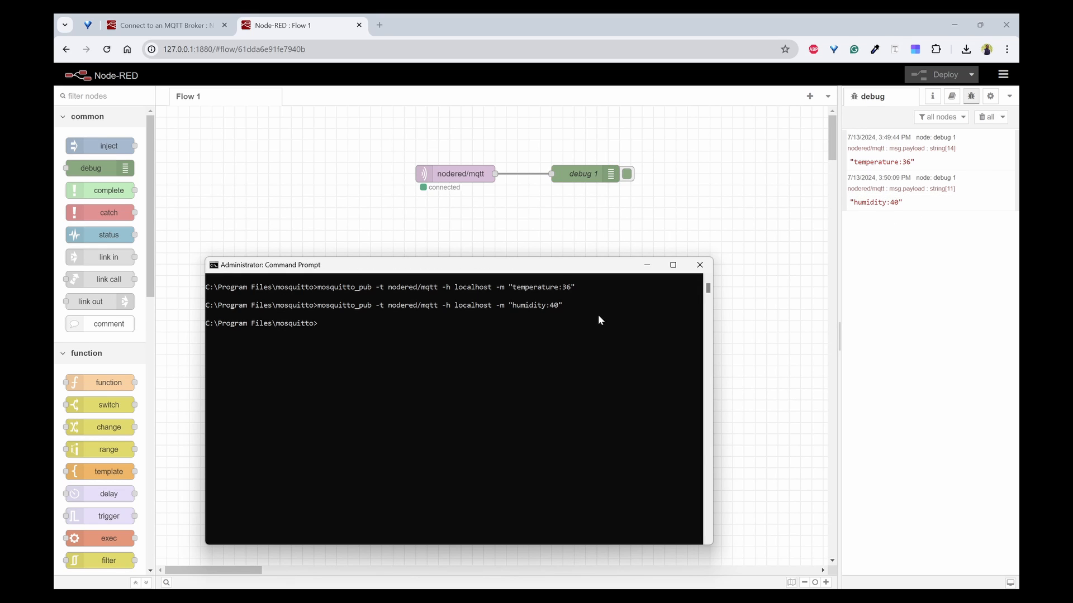
pyautogui.moveTo(349, 233)
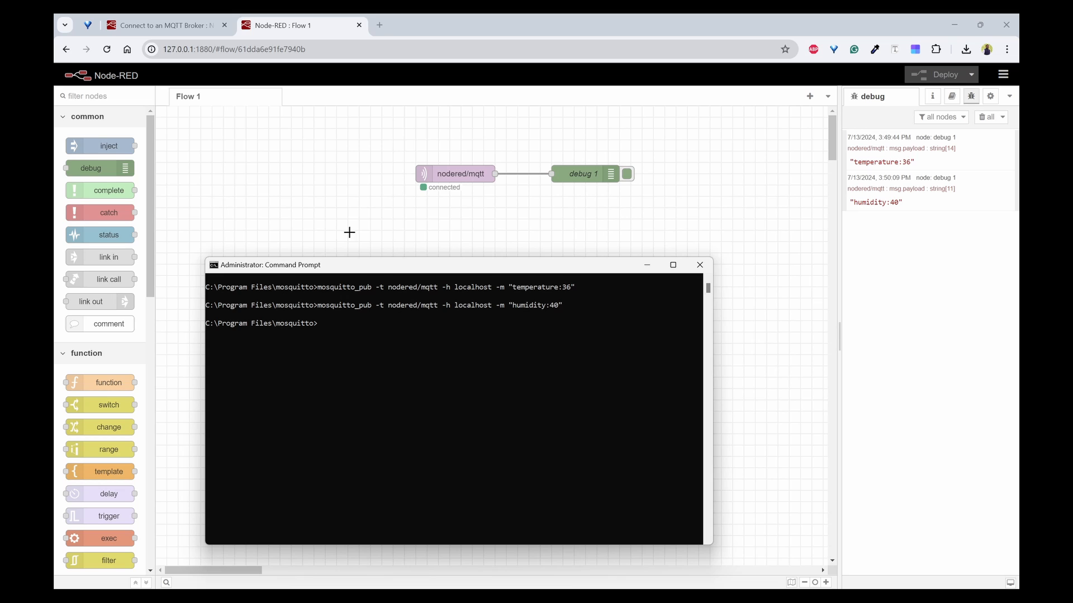
pyautogui.moveTo(646, 265)
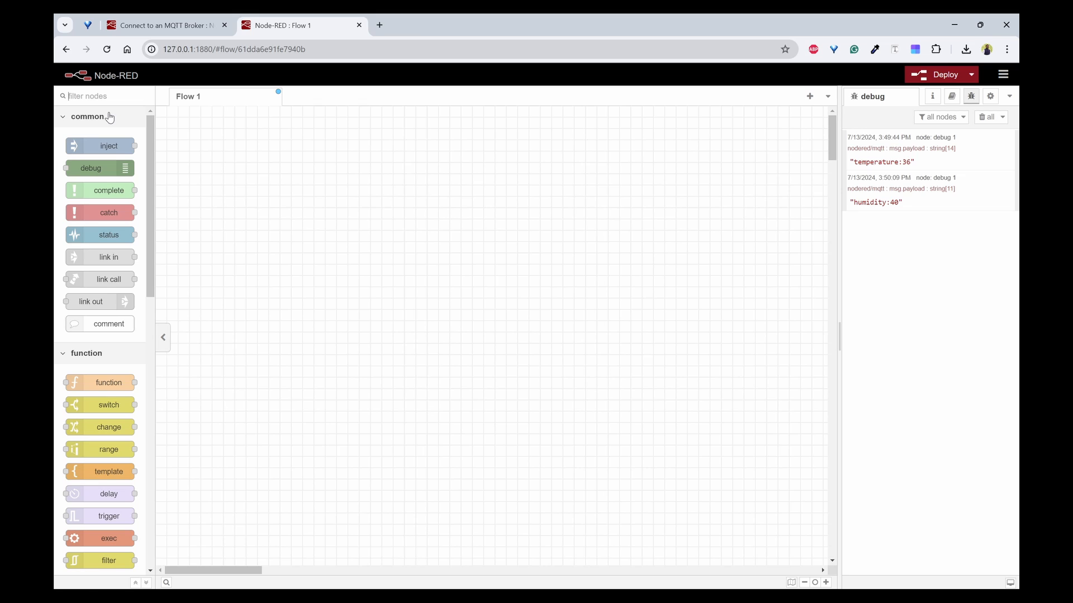
# - Add an mqtt out node and wire the timestamp inject node into it
pyautogui.write('mqtt')
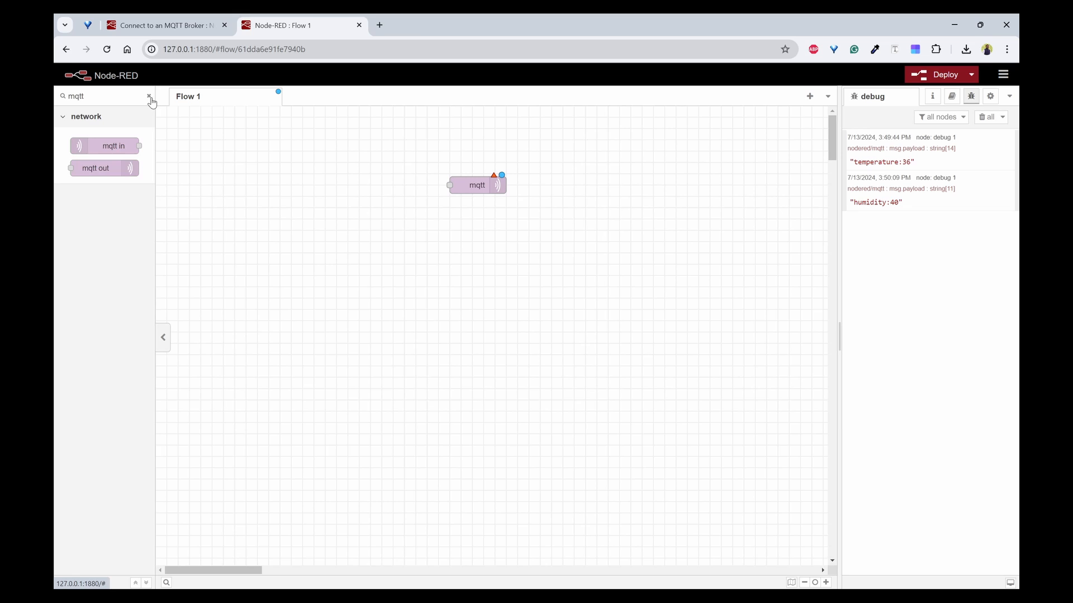
pyautogui.click(150, 96)
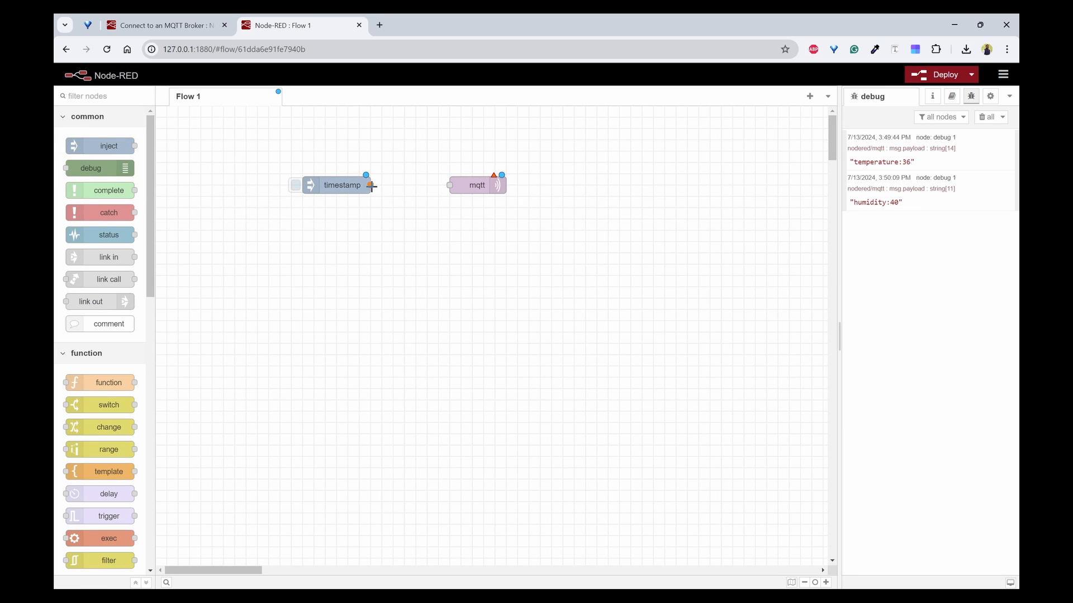
pyautogui.moveTo(371, 185); pyautogui.dragTo(449, 184)
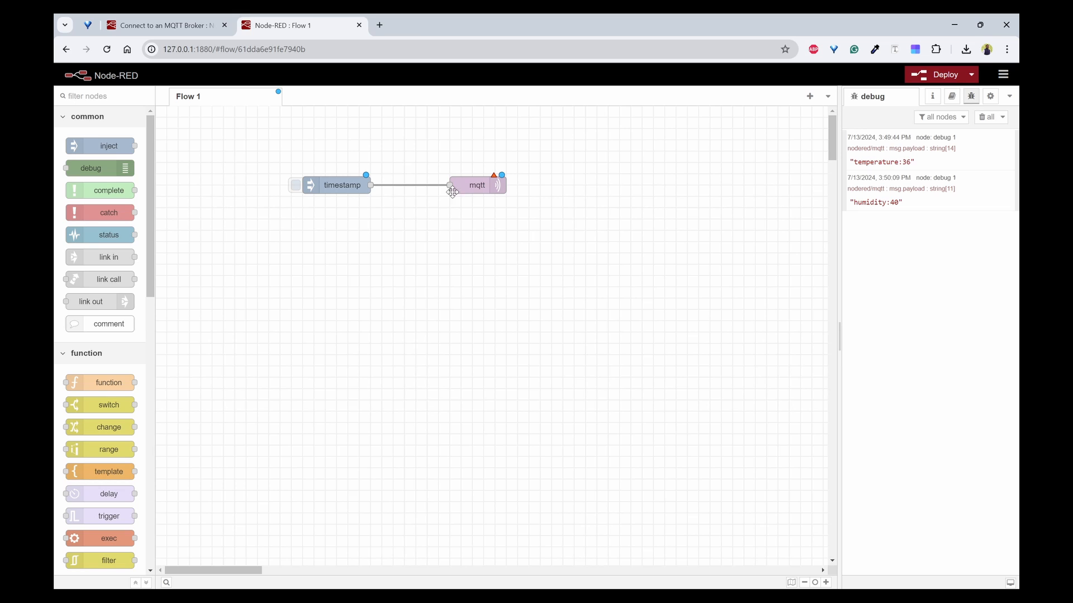
pyautogui.click(990, 117)
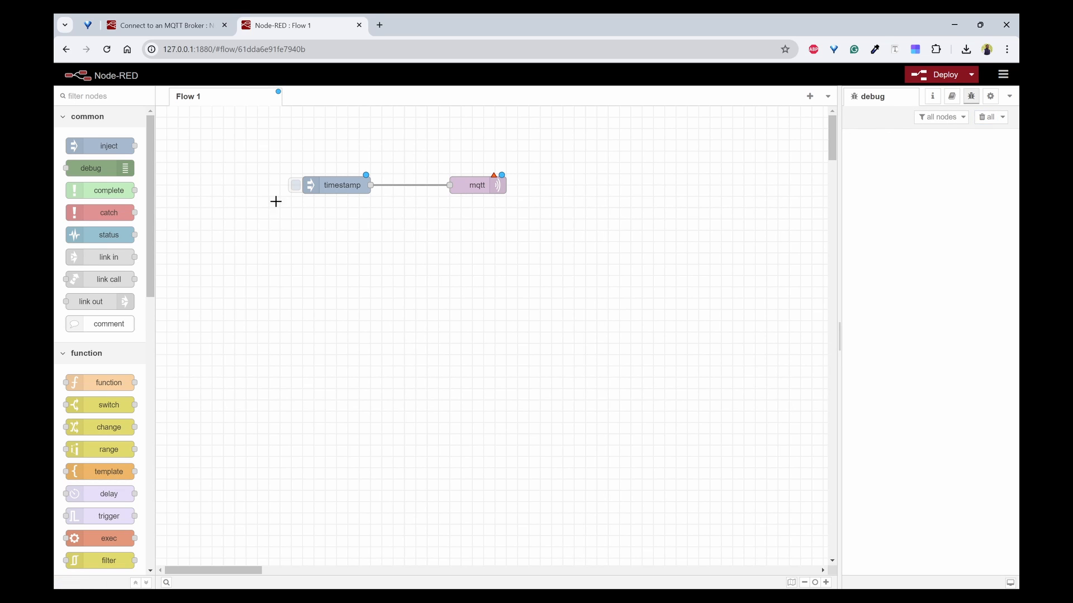
pyautogui.doubleClick(476, 185)
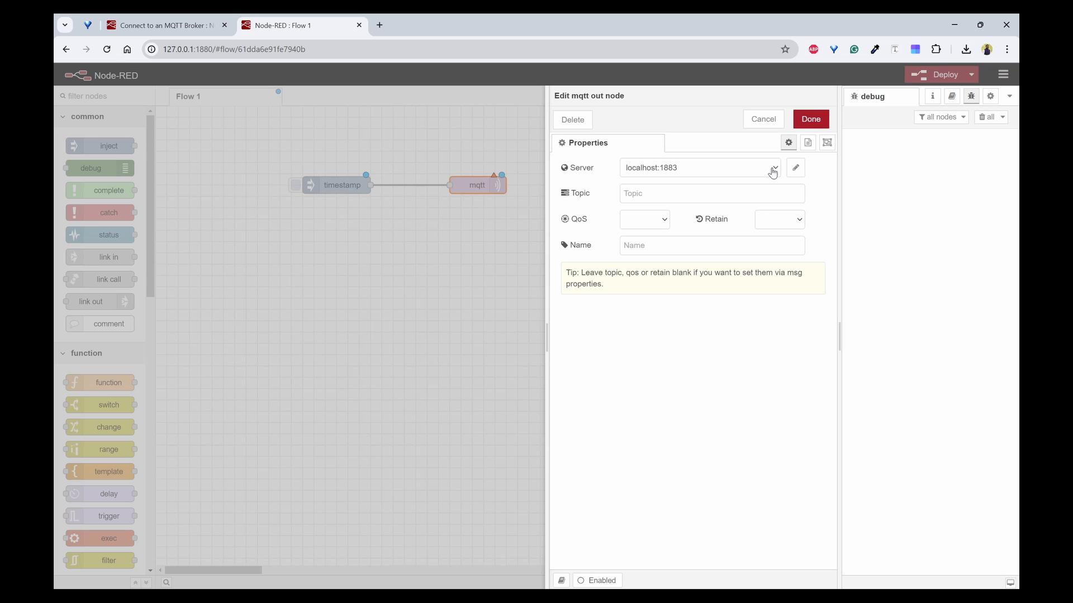
pyautogui.moveTo(772, 180)
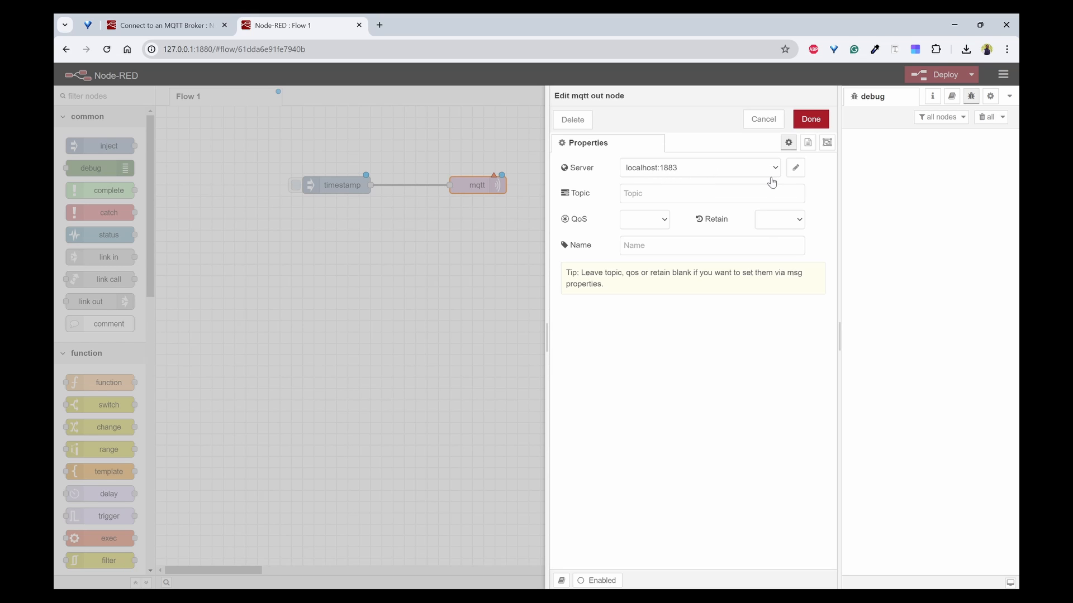
# - Give the mqtt out node topic nodered/mqtt and QoS 0, then deploy the flow
pyautogui.click(710, 194)
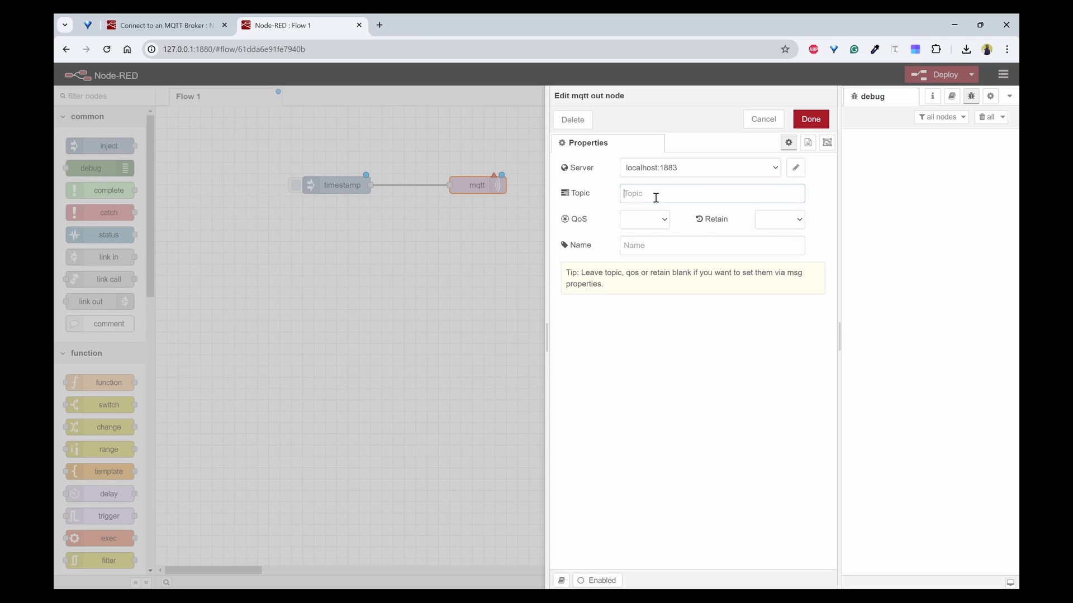
pyautogui.write('nodered/mqtt')
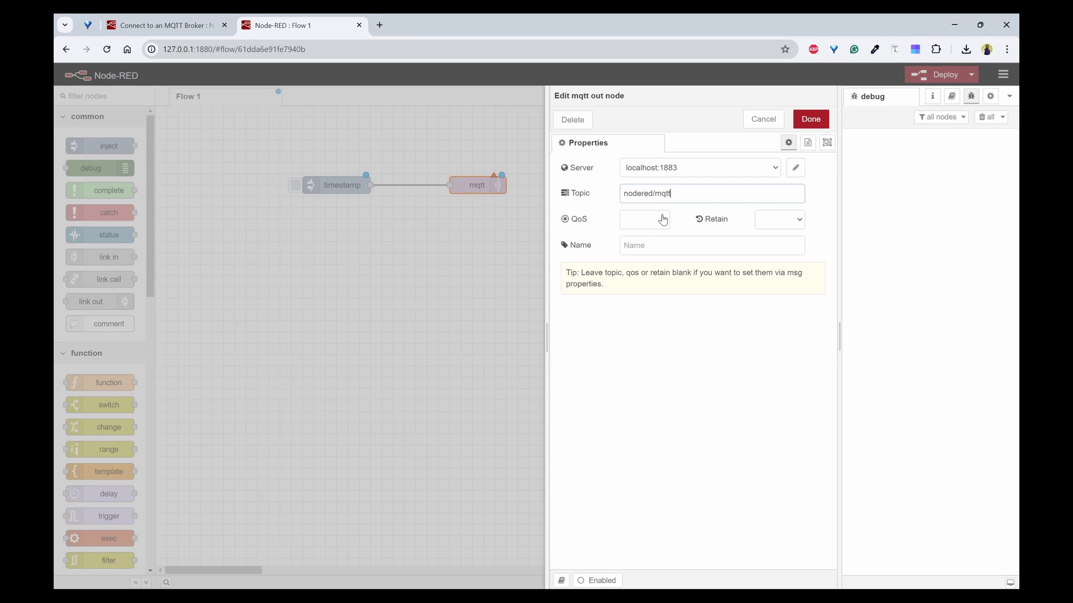
pyautogui.click(642, 219)
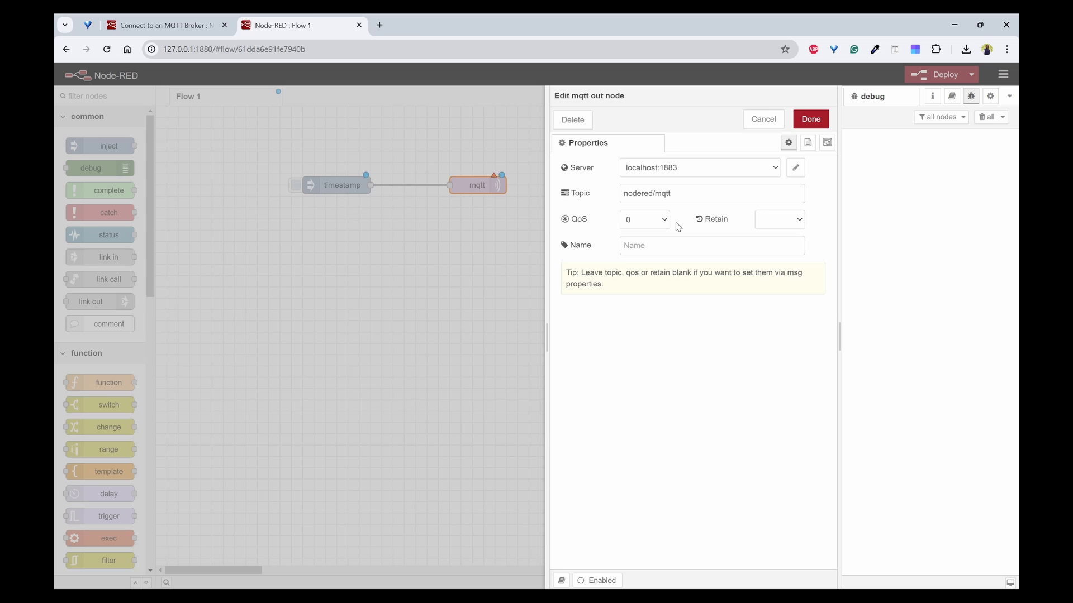
pyautogui.click(778, 219)
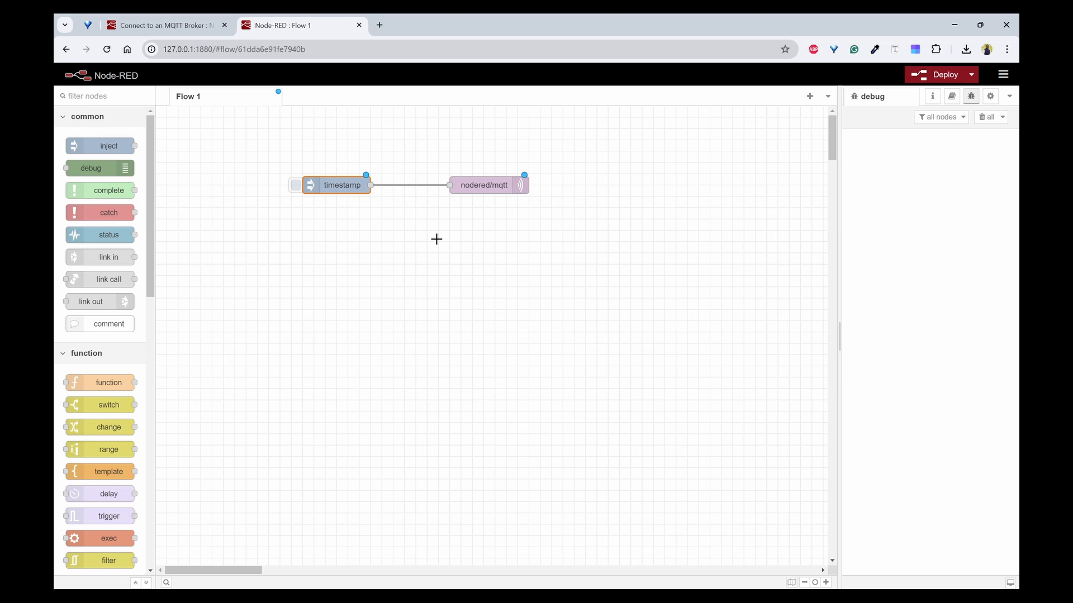
pyautogui.click(942, 74)
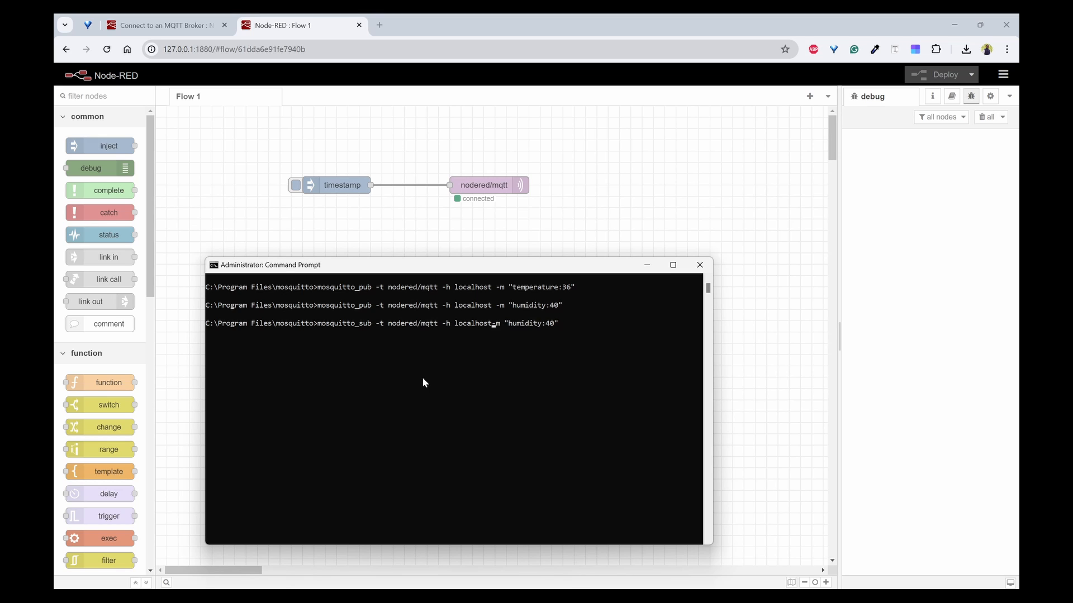
# - Start mosquitto_sub on nodered/mqtt and inject a timestamp through the flow
pyautogui.press('Backspace')
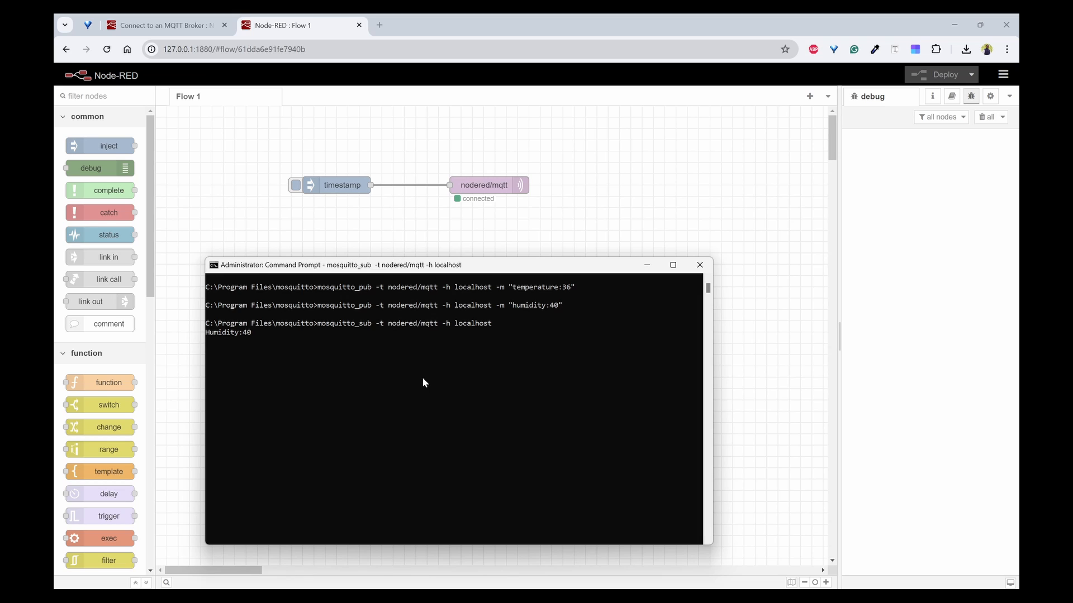
pyautogui.moveTo(272, 346)
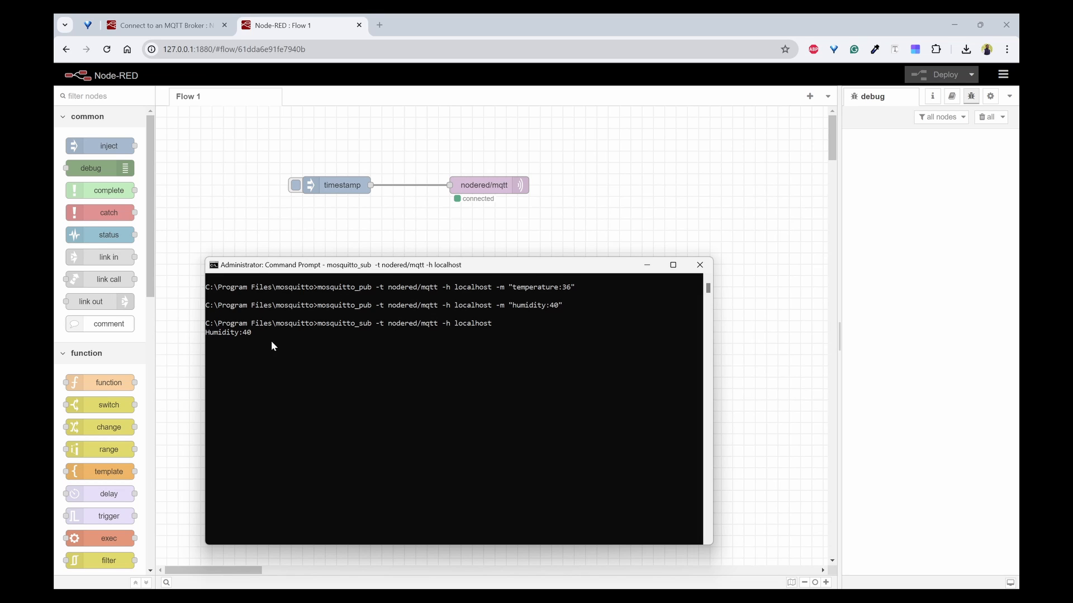
pyautogui.moveTo(240, 341)
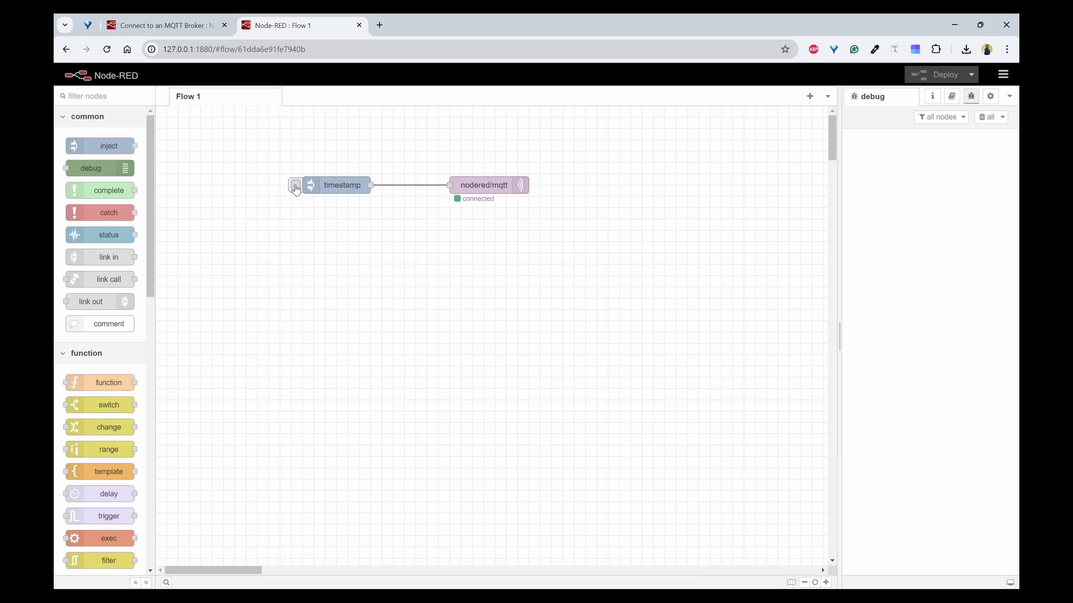
pyautogui.click(295, 185)
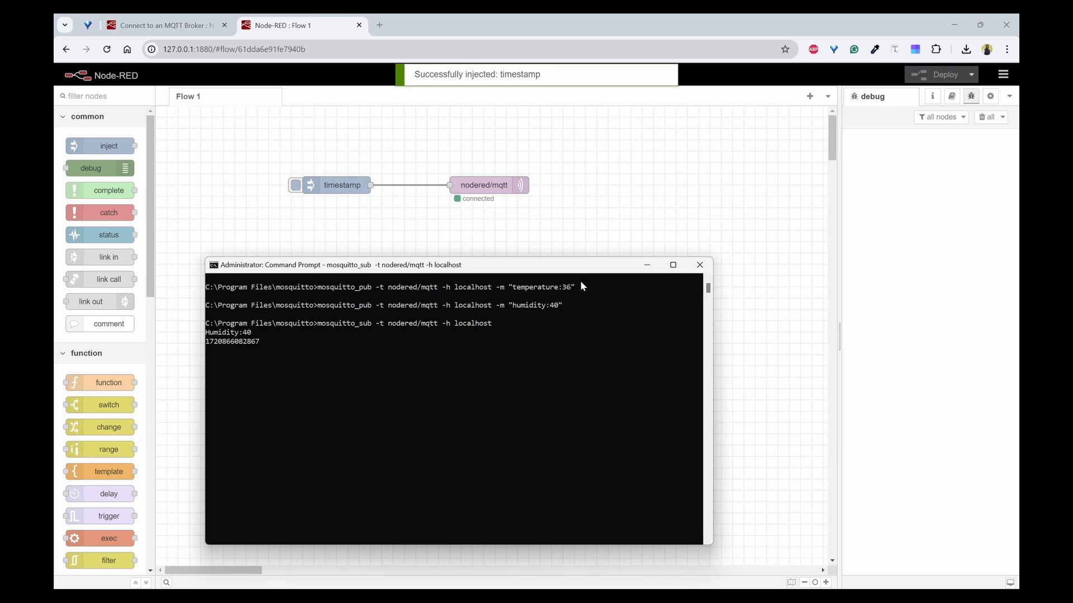
# - Set the inject payload to string 'test message from node red', repeating every 3 seconds
pyautogui.doubleClick(232, 342)
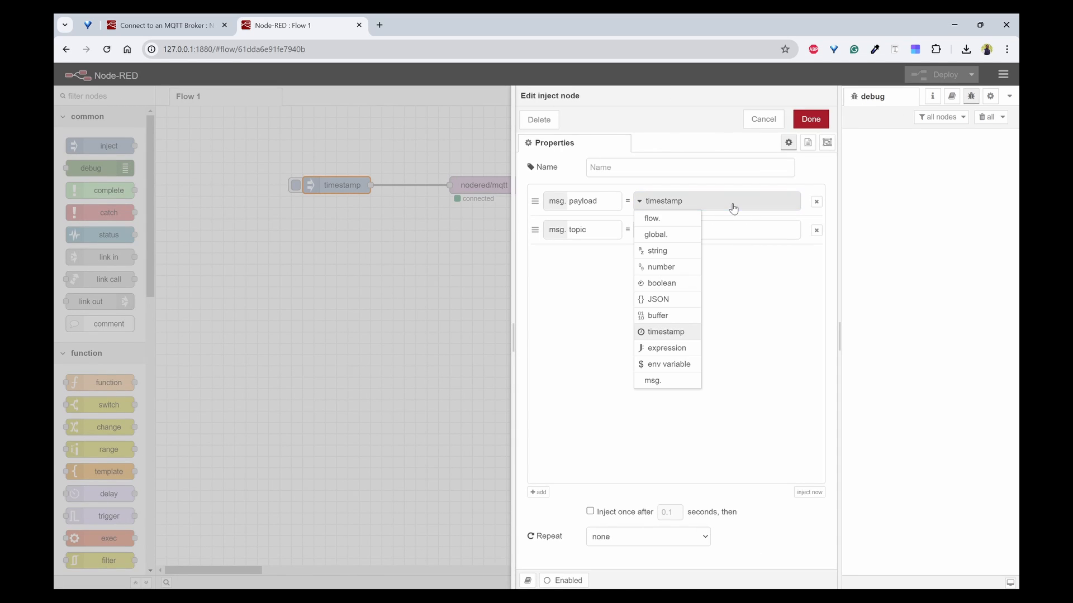
pyautogui.click(656, 250)
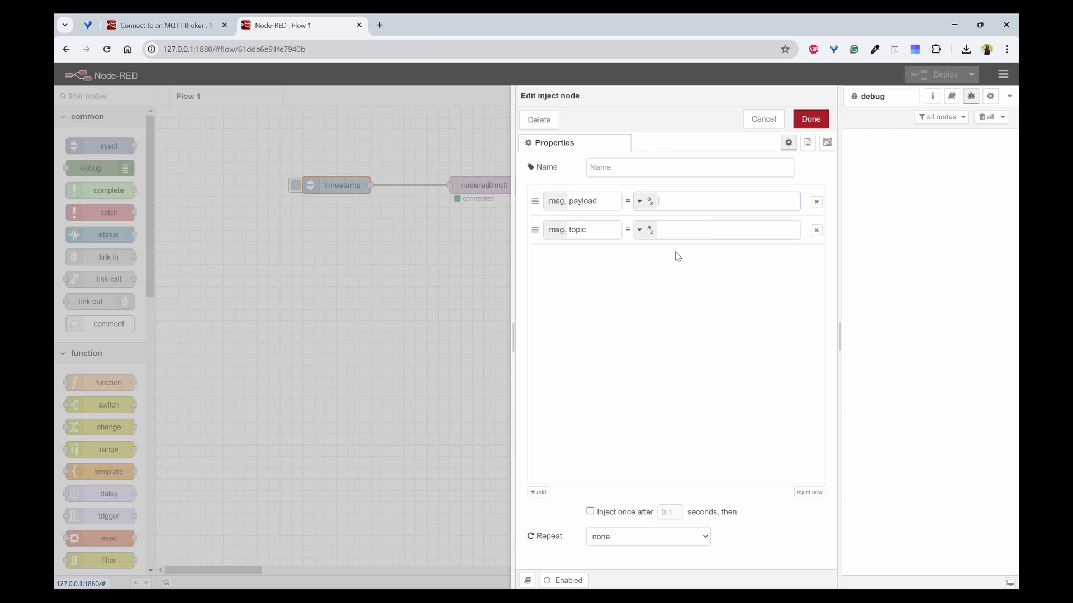
pyautogui.write('testm')
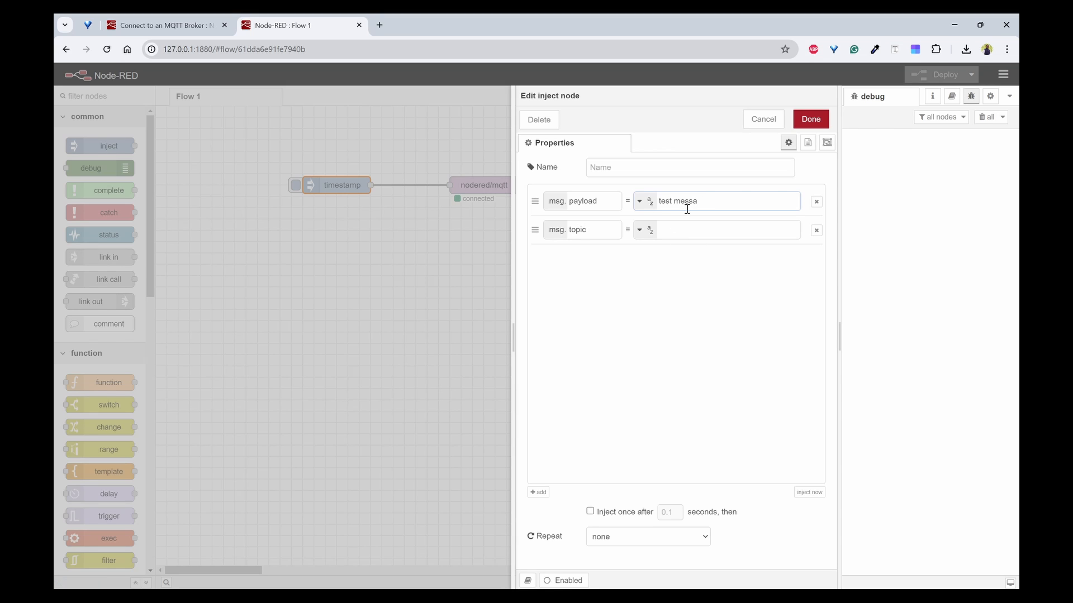
pyautogui.write('ge from n')
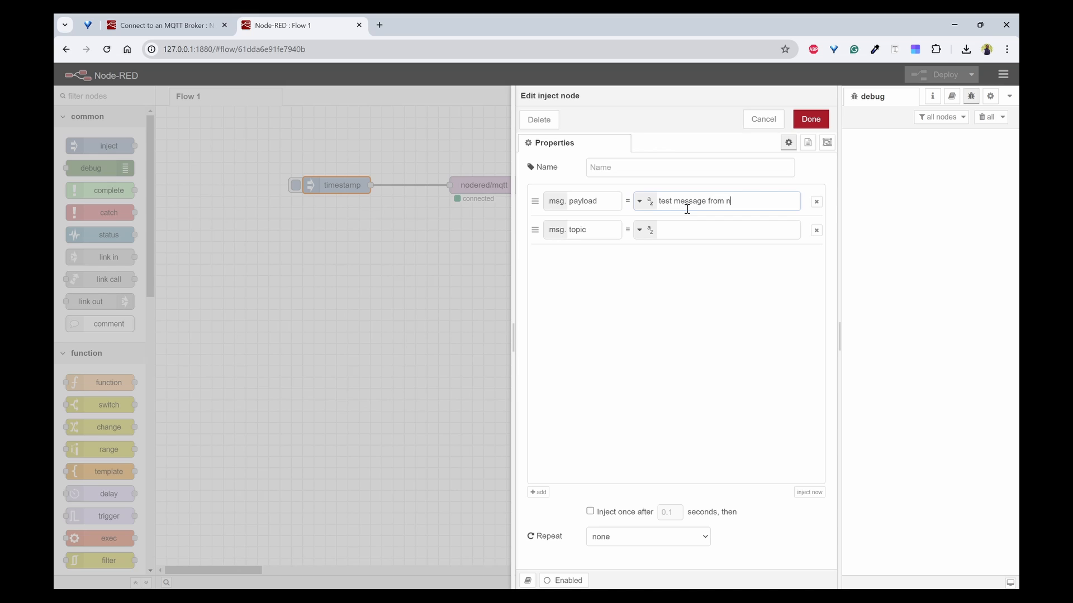
pyautogui.write('ode red')
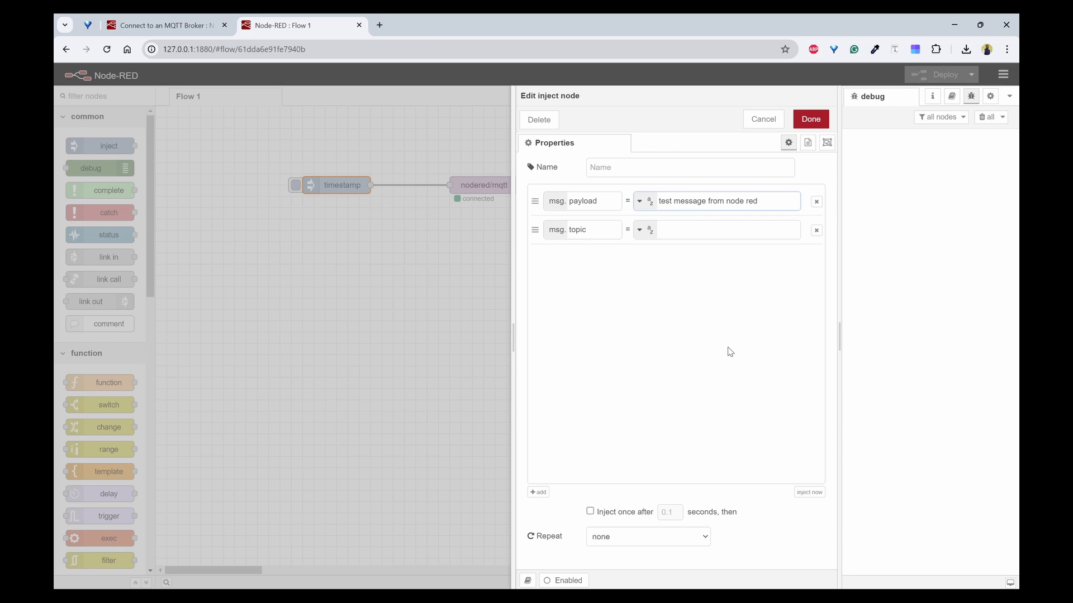
pyautogui.moveTo(641, 548)
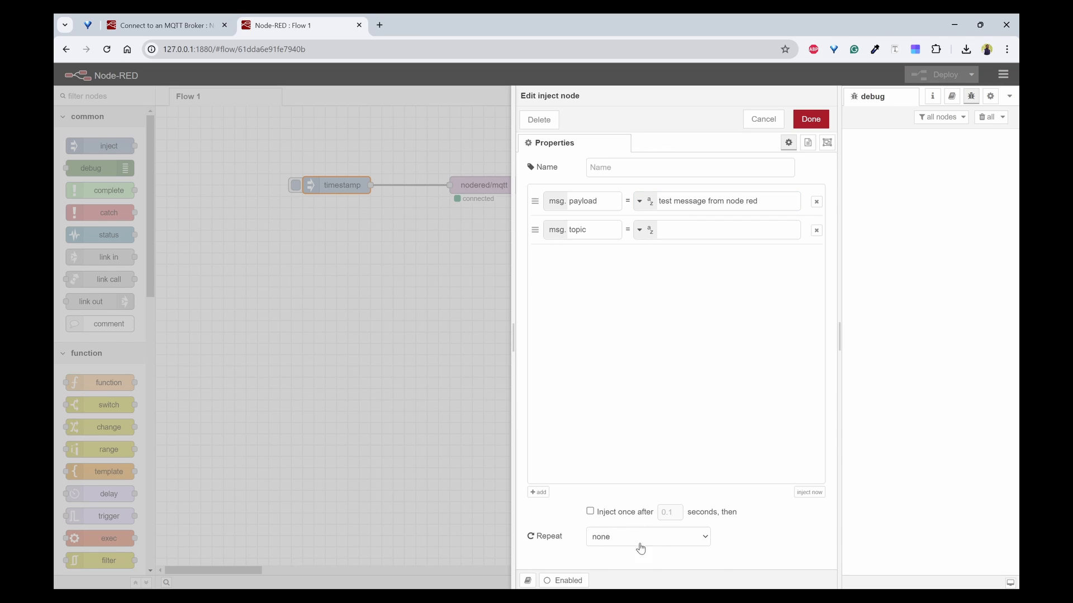
pyautogui.click(646, 537)
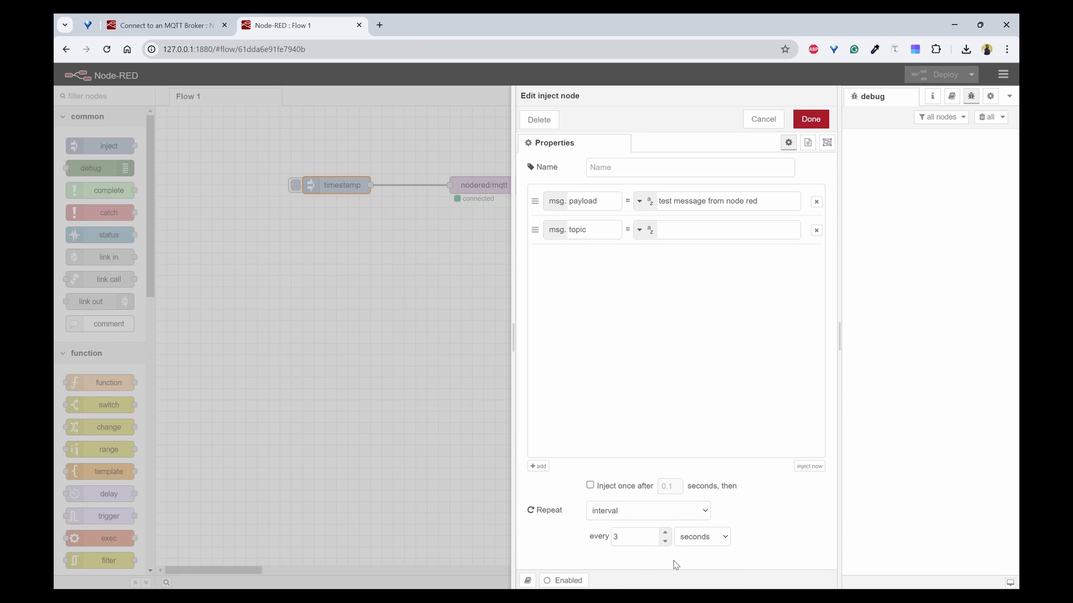
pyautogui.moveTo(810, 119)
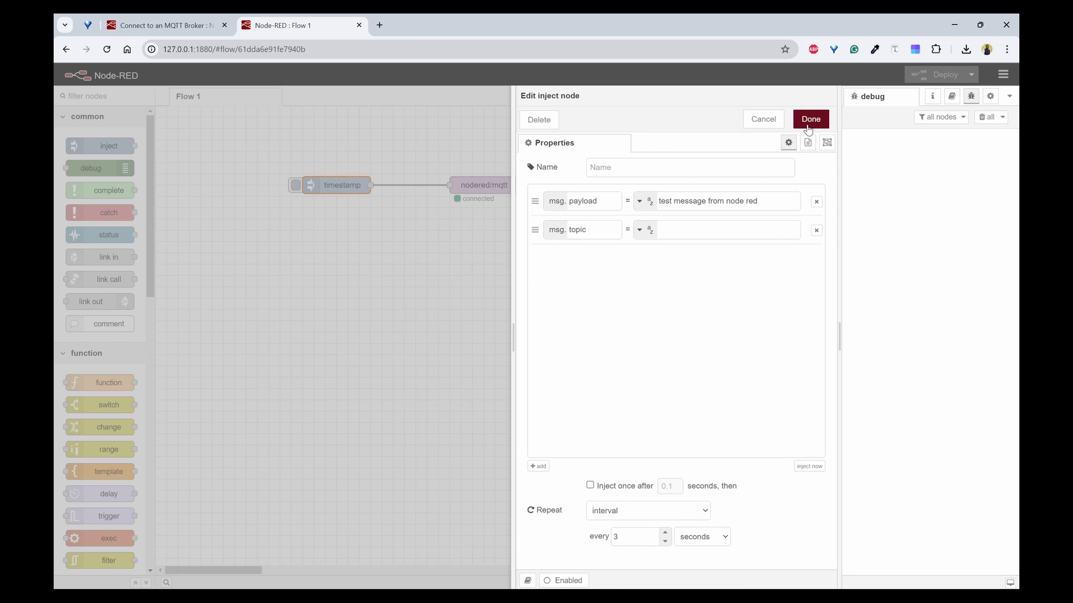
pyautogui.click(810, 119)
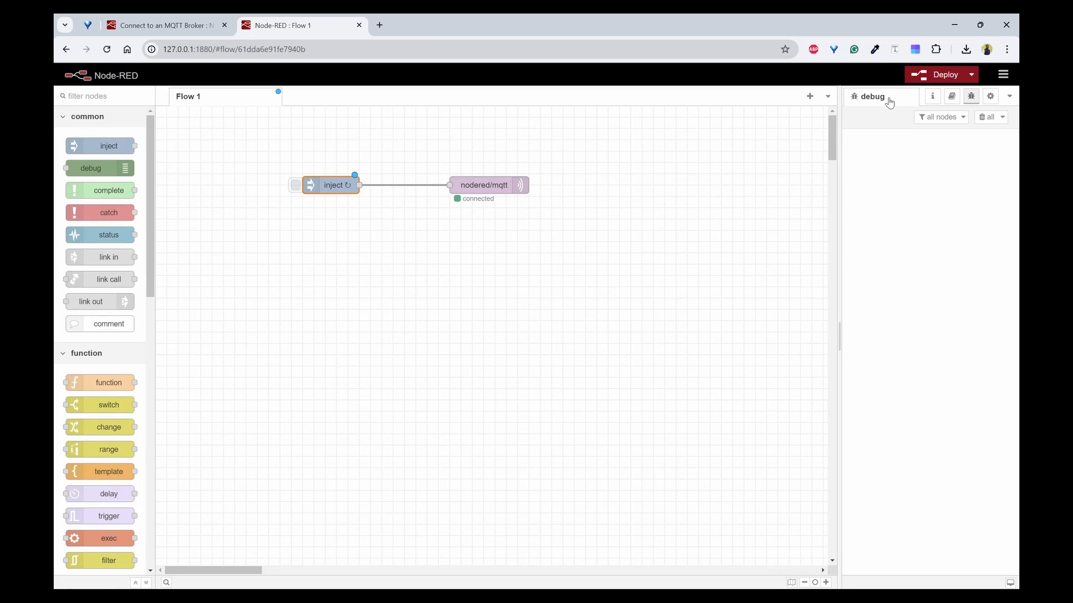
# - Deploy the updated repeating inject flow
pyautogui.click(944, 74)
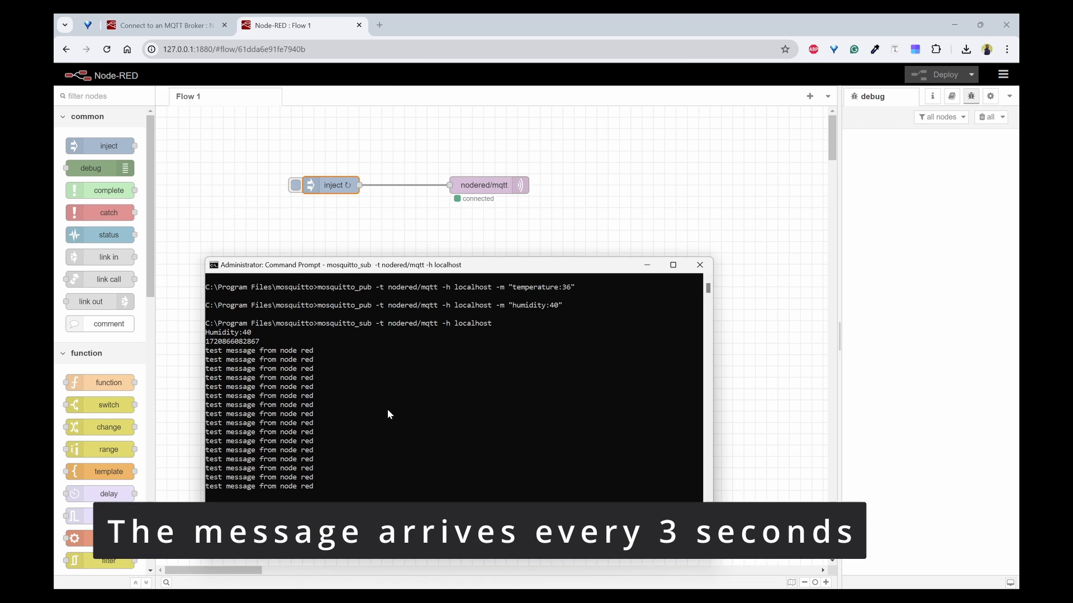
pyautogui.moveTo(381, 472)
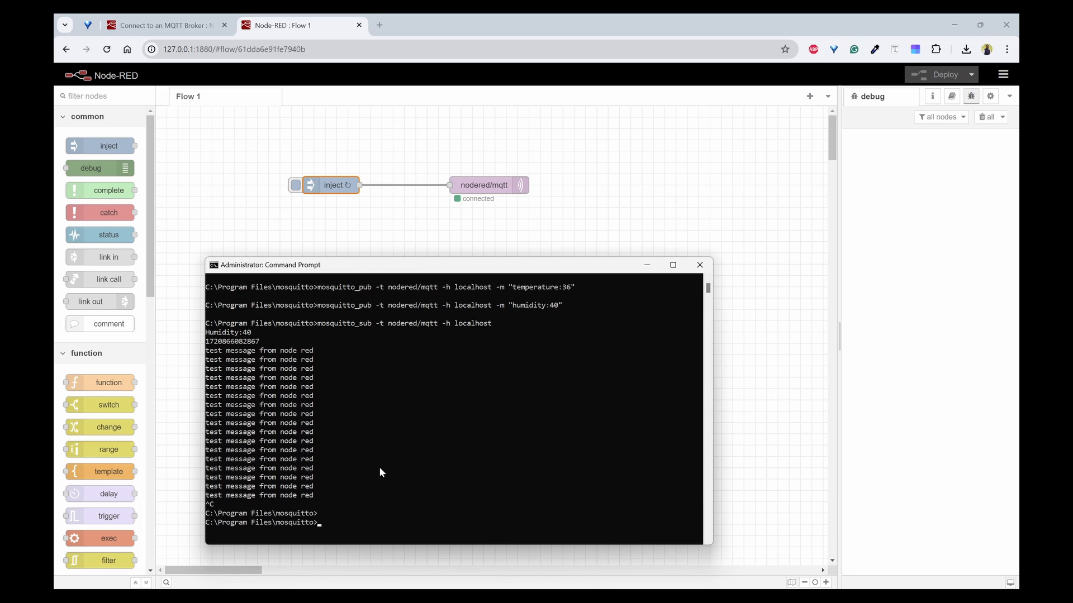
# - Set the inject node's payload to the number 7584 and deploy the flow
pyautogui.doubleClick(332, 185)
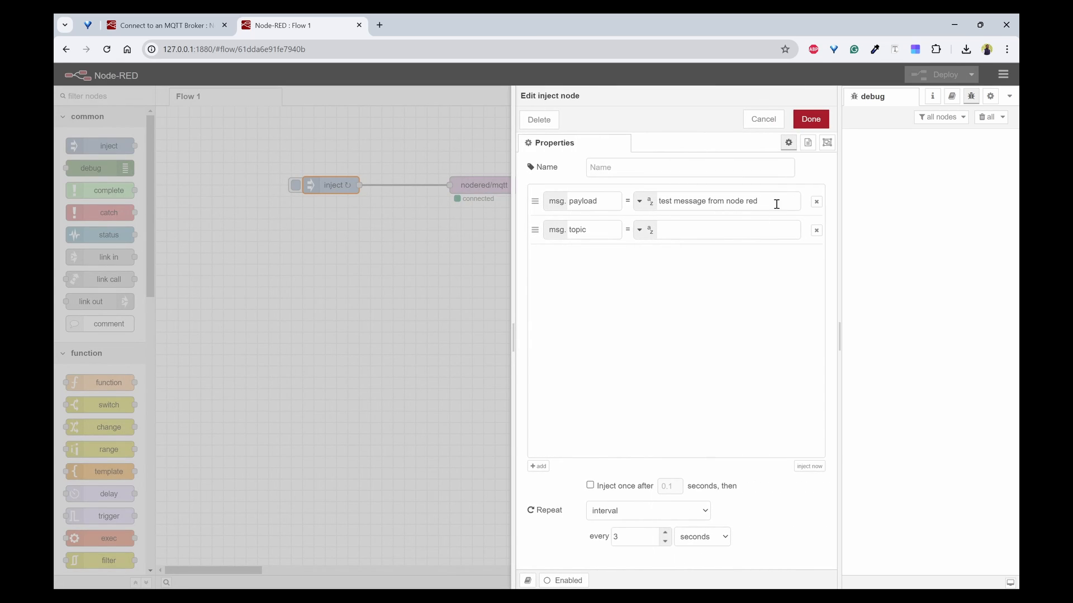
pyautogui.click(640, 201)
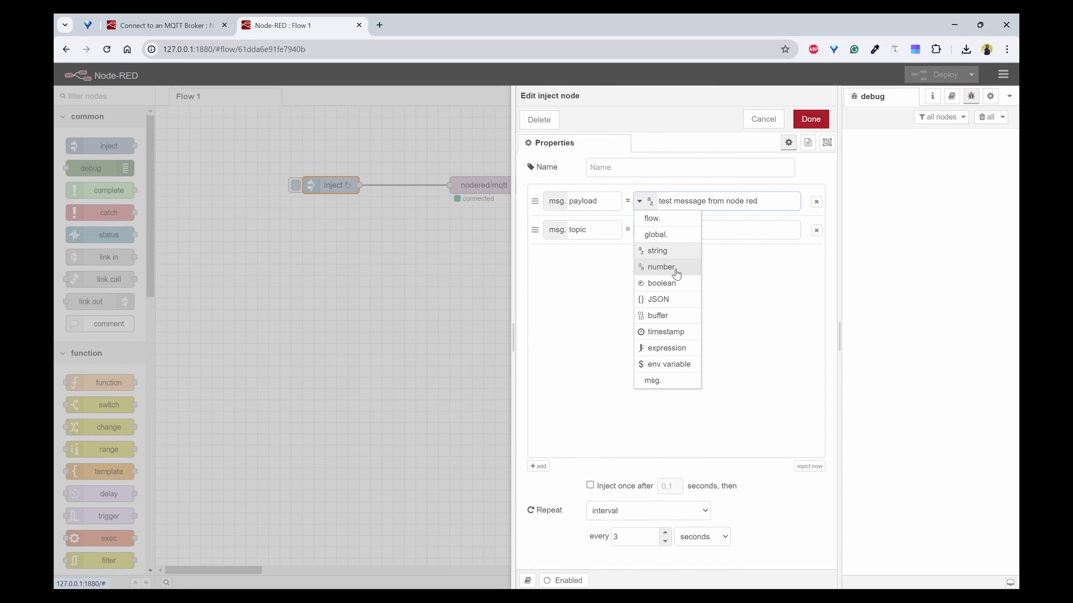
pyautogui.click(662, 267)
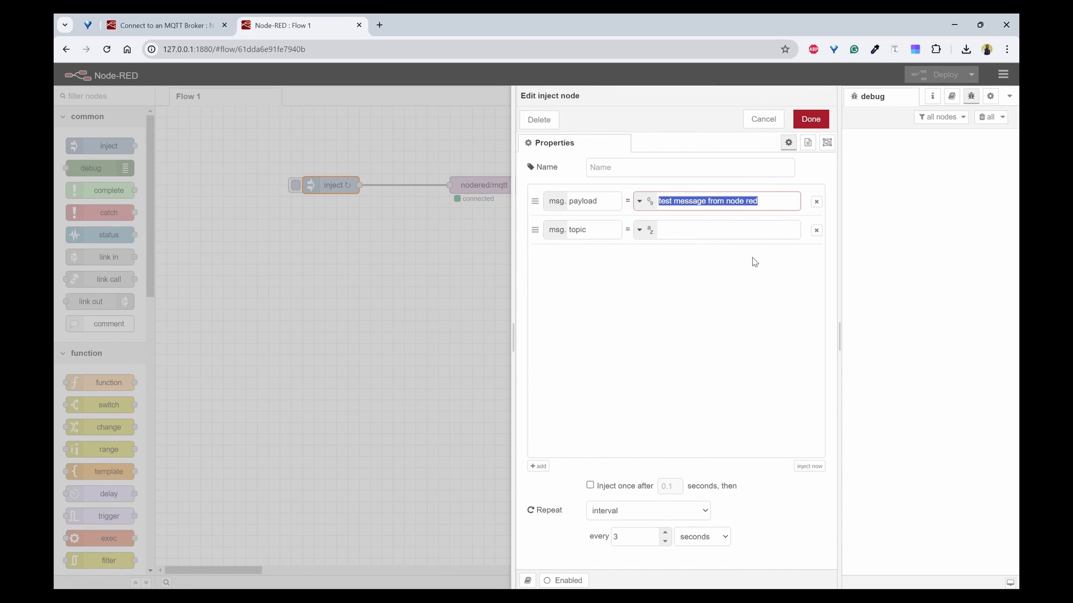
pyautogui.write('7584')
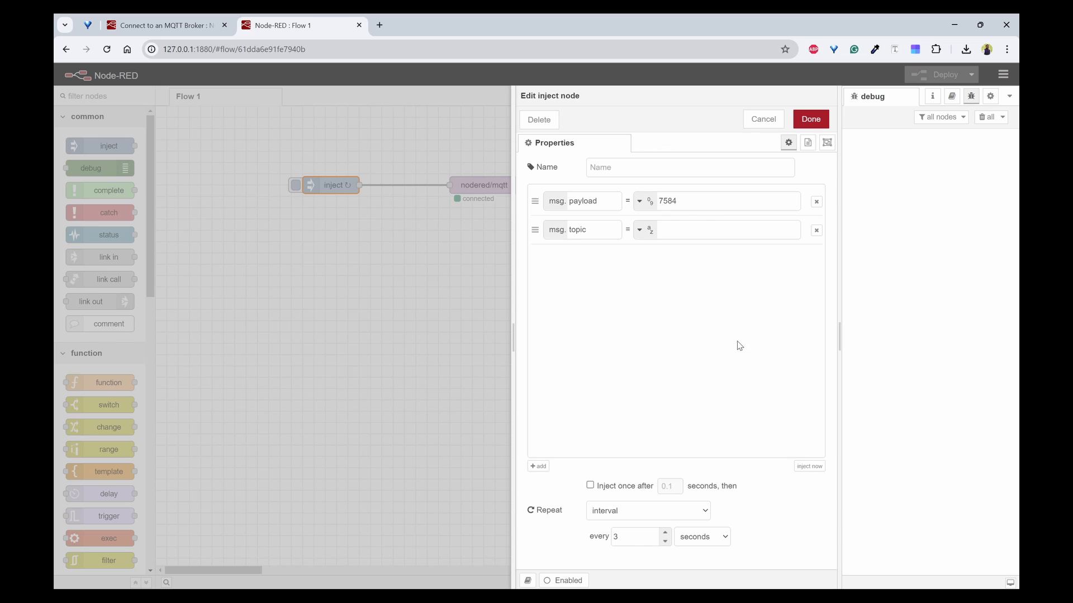
pyautogui.click(810, 119)
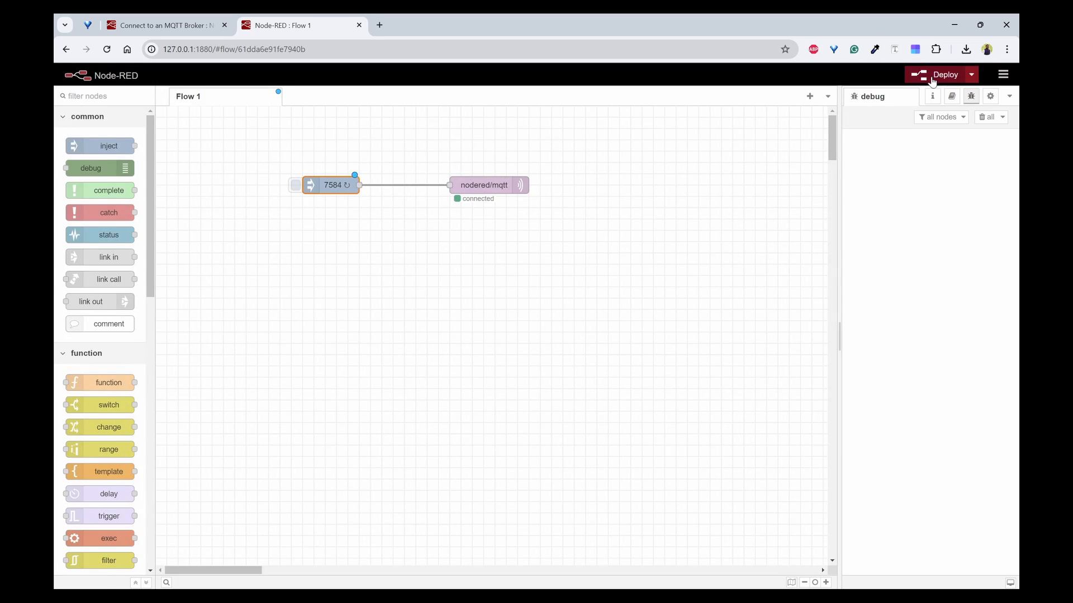
pyautogui.click(944, 74)
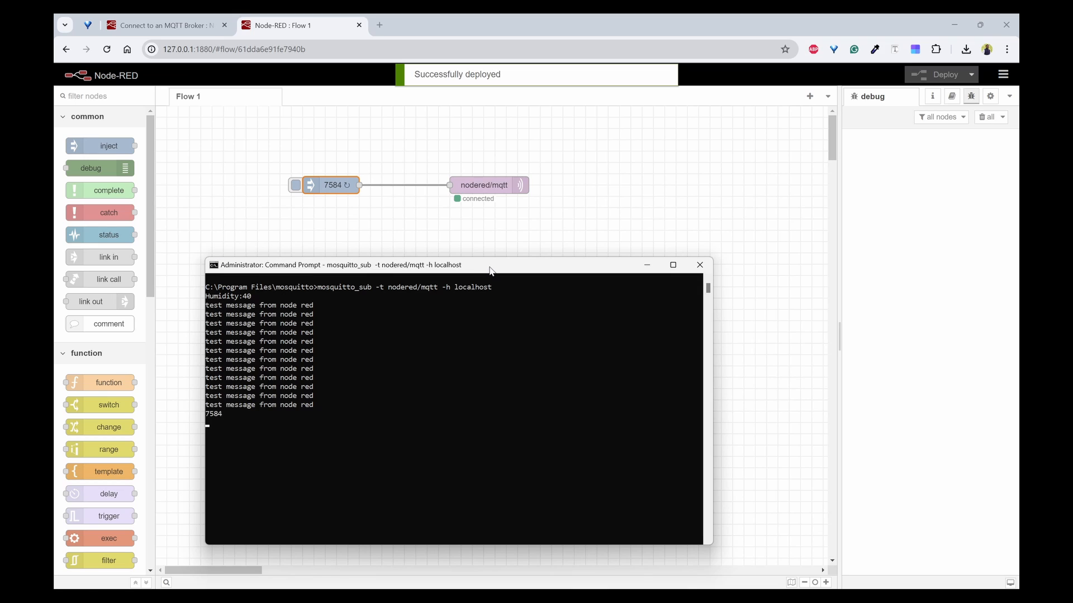
pyautogui.moveTo(253, 440)
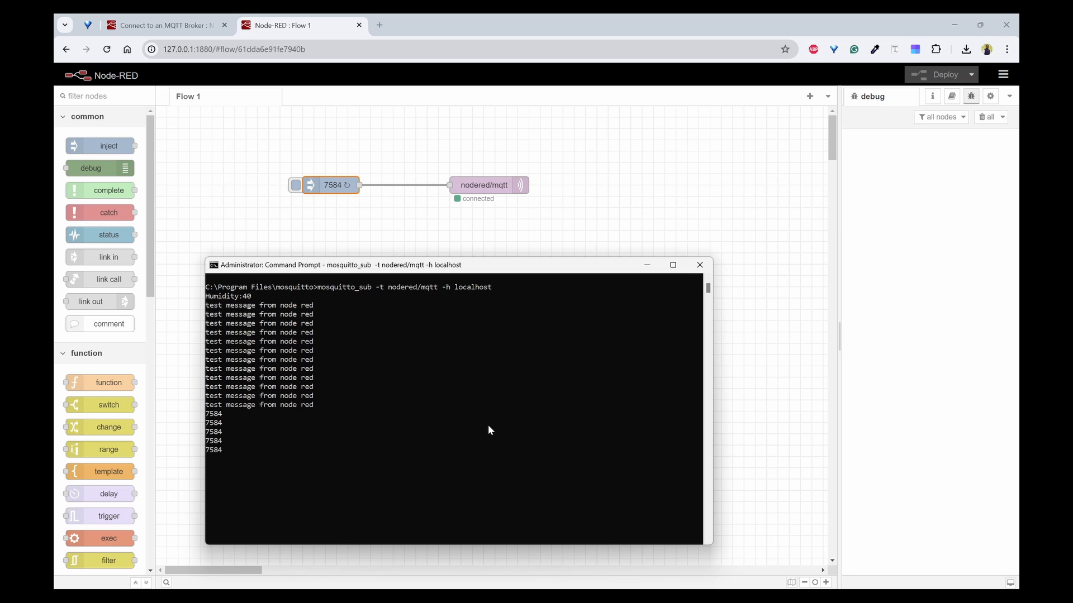
pyautogui.moveTo(761, 395)
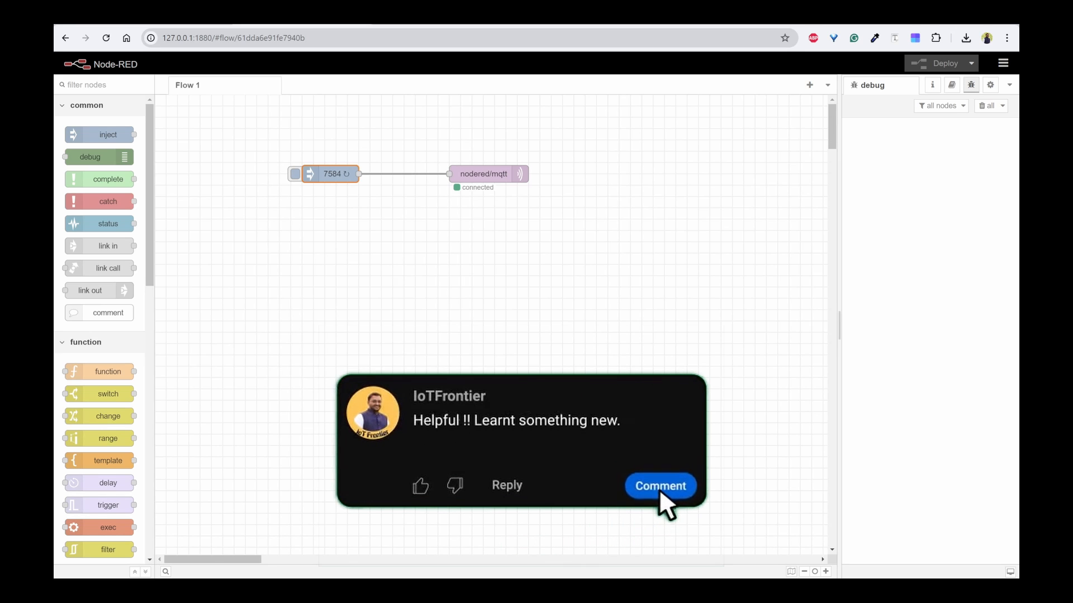
pyautogui.click(659, 486)
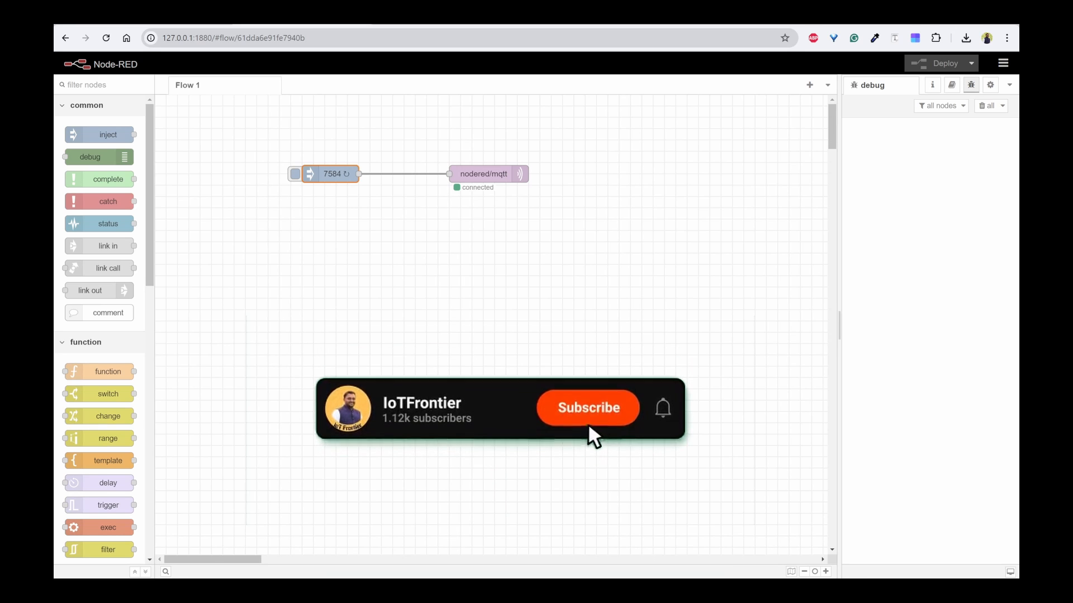
pyautogui.click(587, 408)
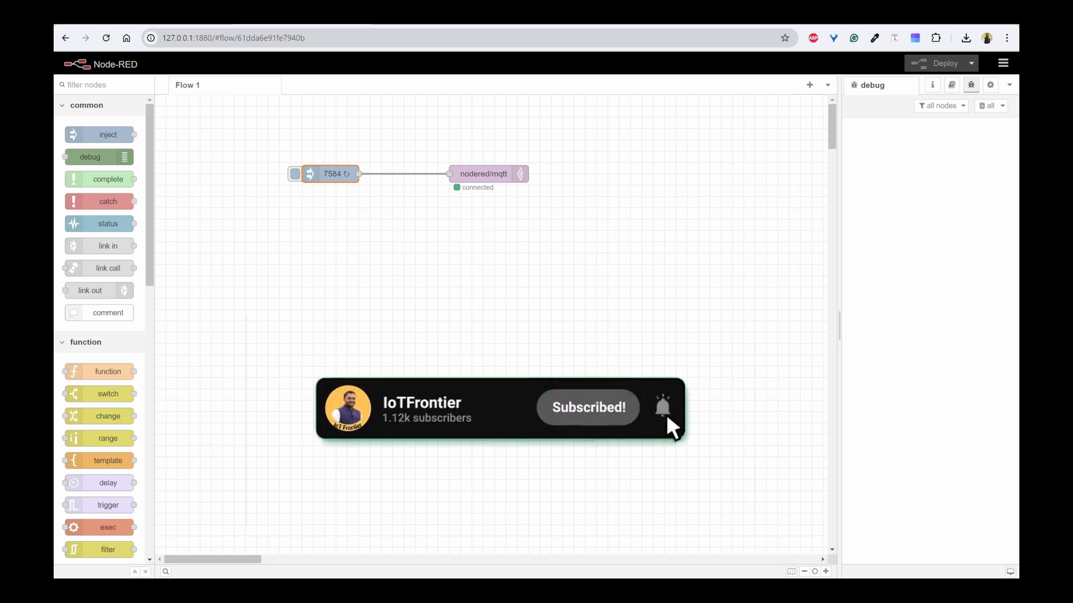